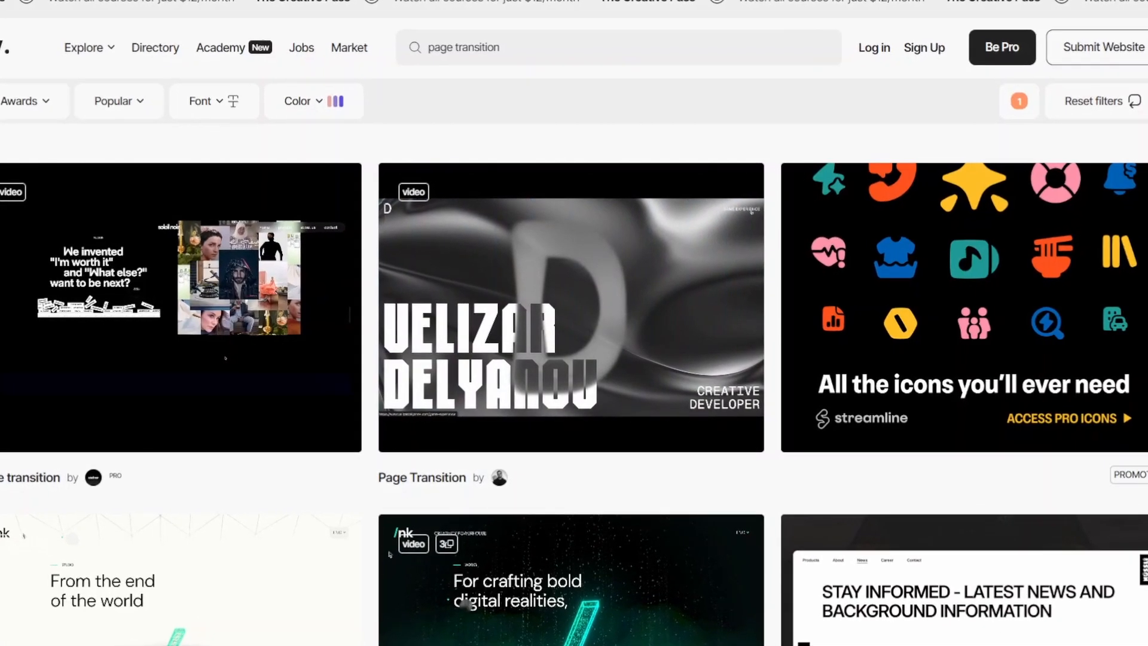
Step: Scroll through the awwwards page-transition gallery before switching to the index.html skeleton
{"action": "scroll", "scroll_direction": "down", "scroll_amount": 3}
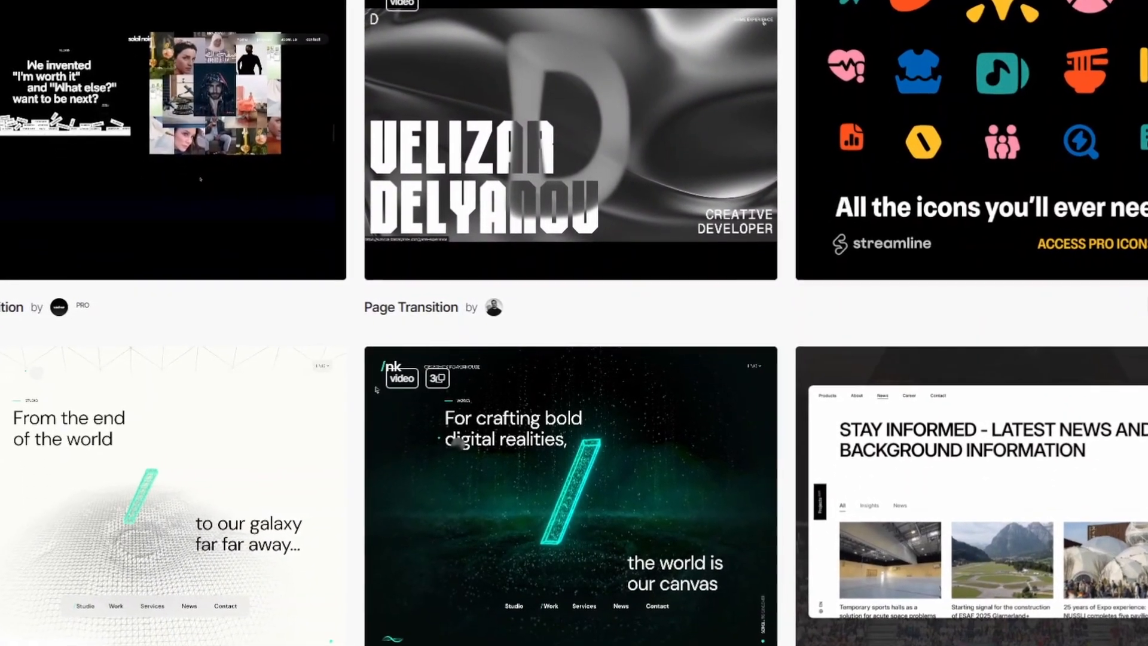
{"action": "scroll", "scroll_direction": "down", "scroll_amount": 3}
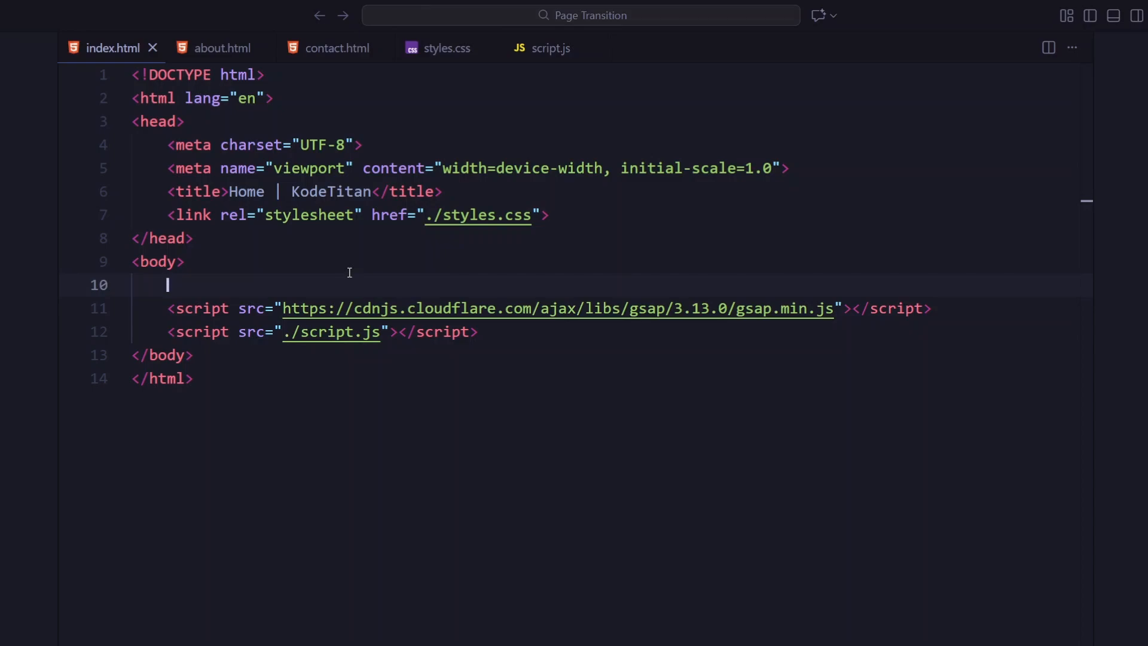
Step: Add a .transitionContainer in index.html with two .transition-row divs of five .block elements each via Emmet
{"action": "left_click", "coordinate": [337, 47]}
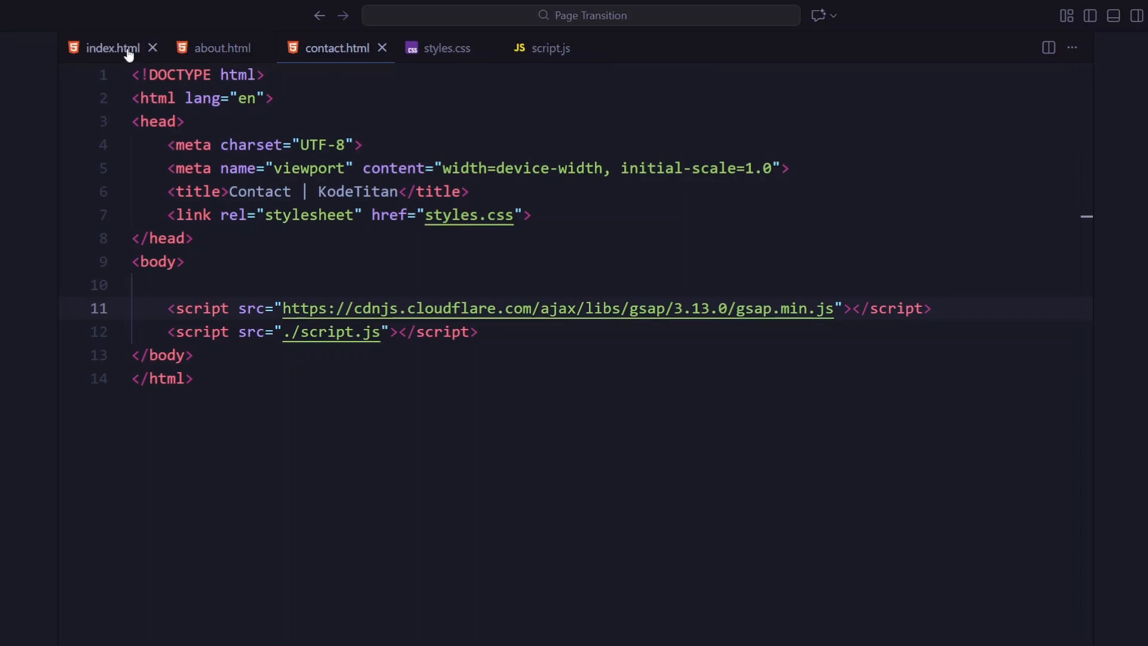
{"action": "left_click", "coordinate": [112, 48]}
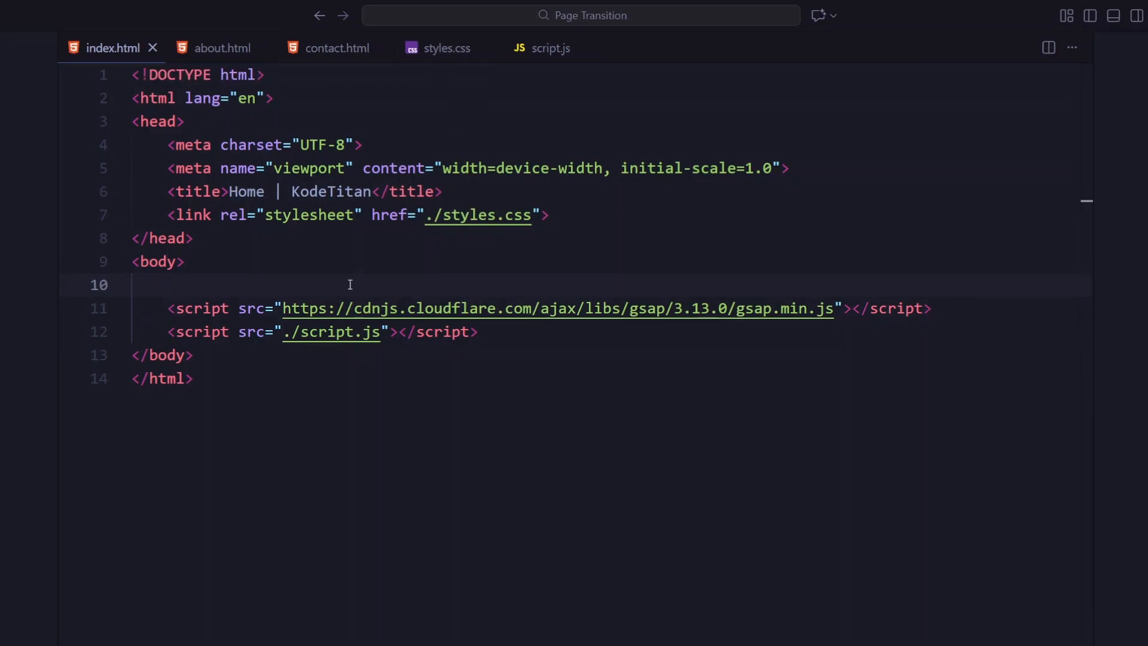
{"action": "type", "text": ".transitionContainer\">"}
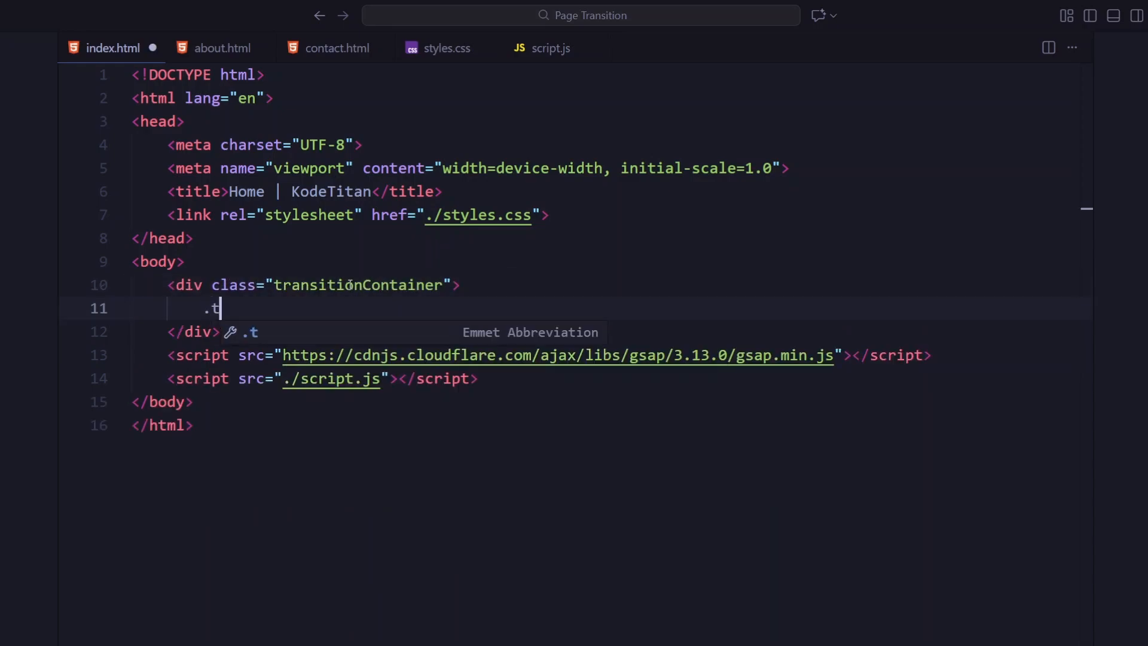
{"action": "key", "text": "Tab"}
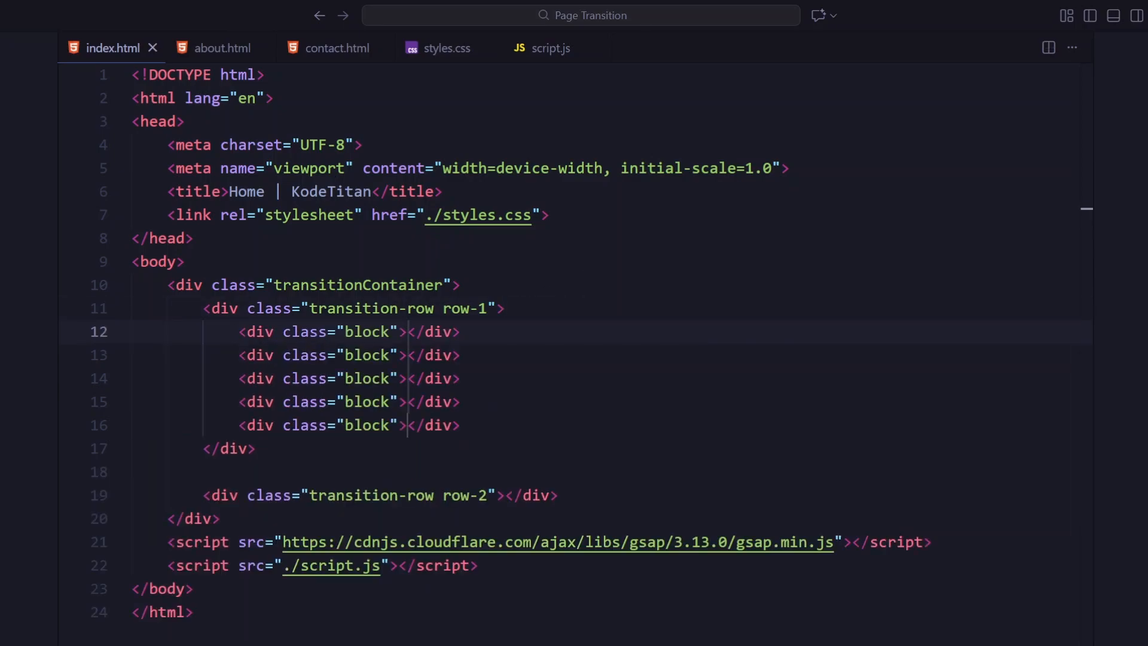
{"action": "type", "text": ".block*5"}
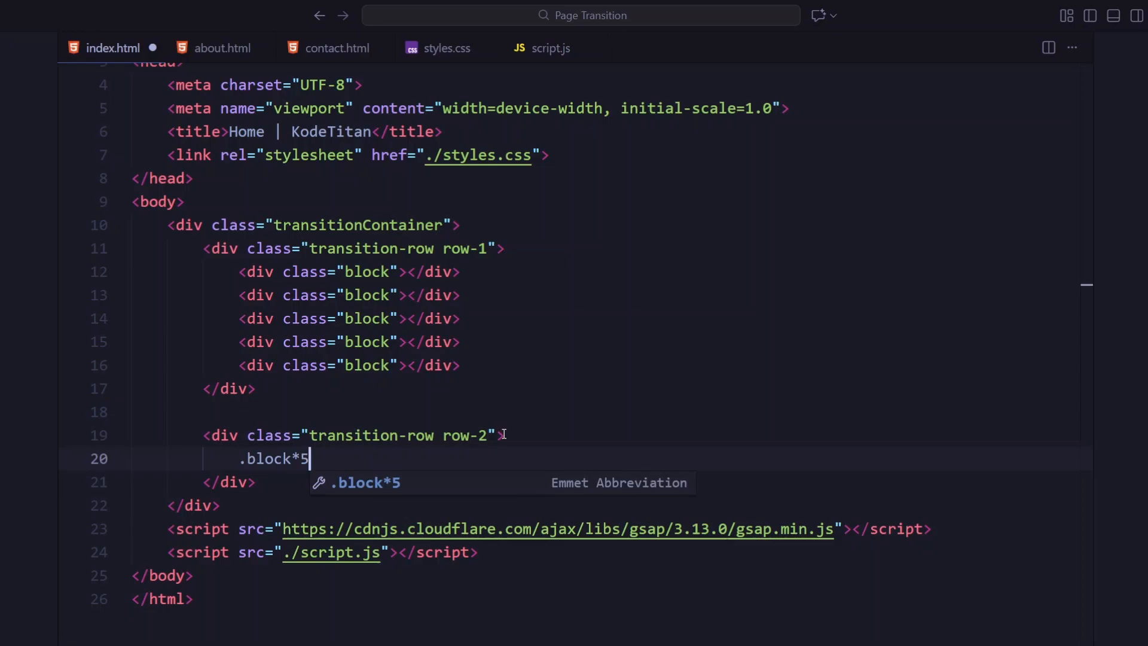
{"action": "key", "text": "Tab"}
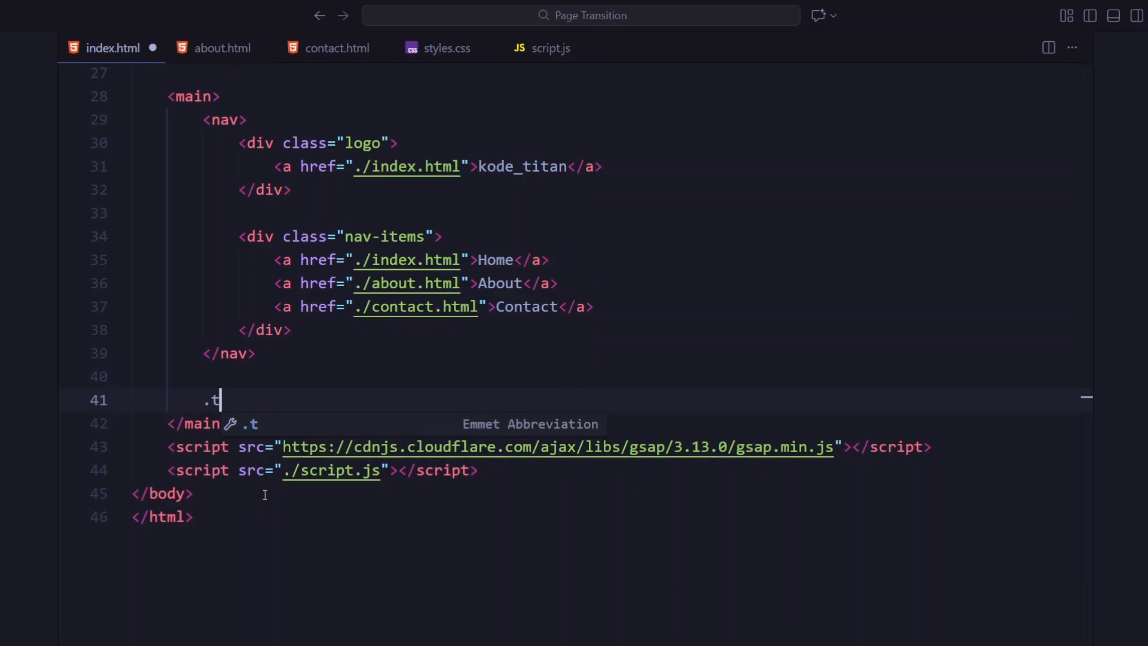
Step: Add the main with nav links and .title h1, then copy the markup into about.html and contact.html
{"action": "key", "text": "Tab"}
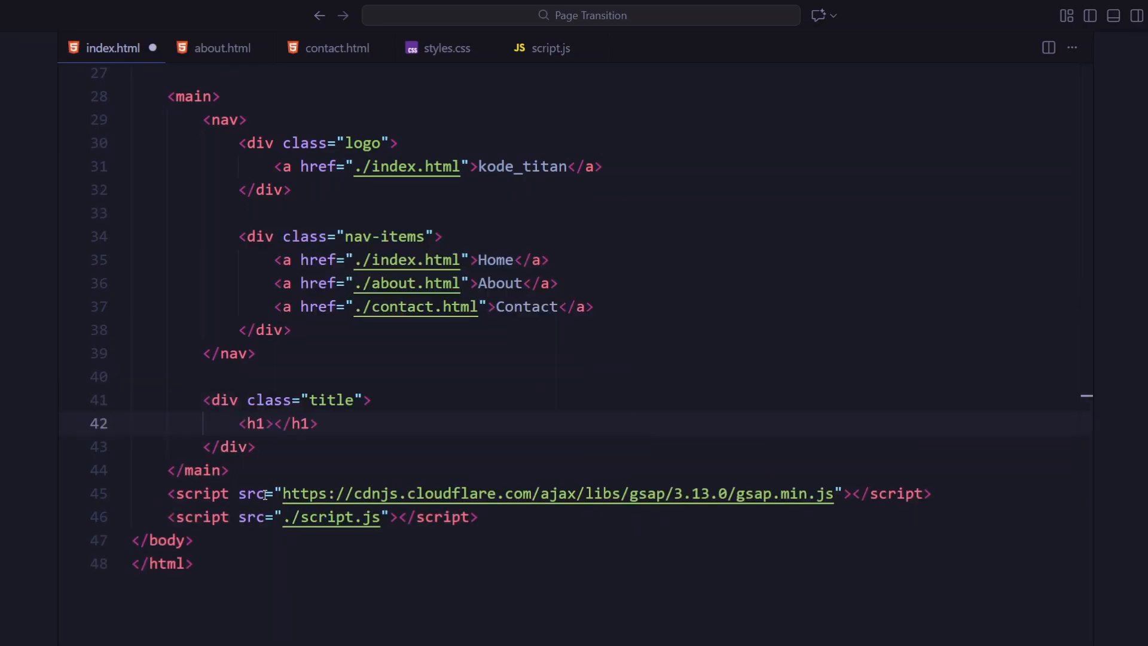
{"action": "left_click", "coordinate": [122, 481]}
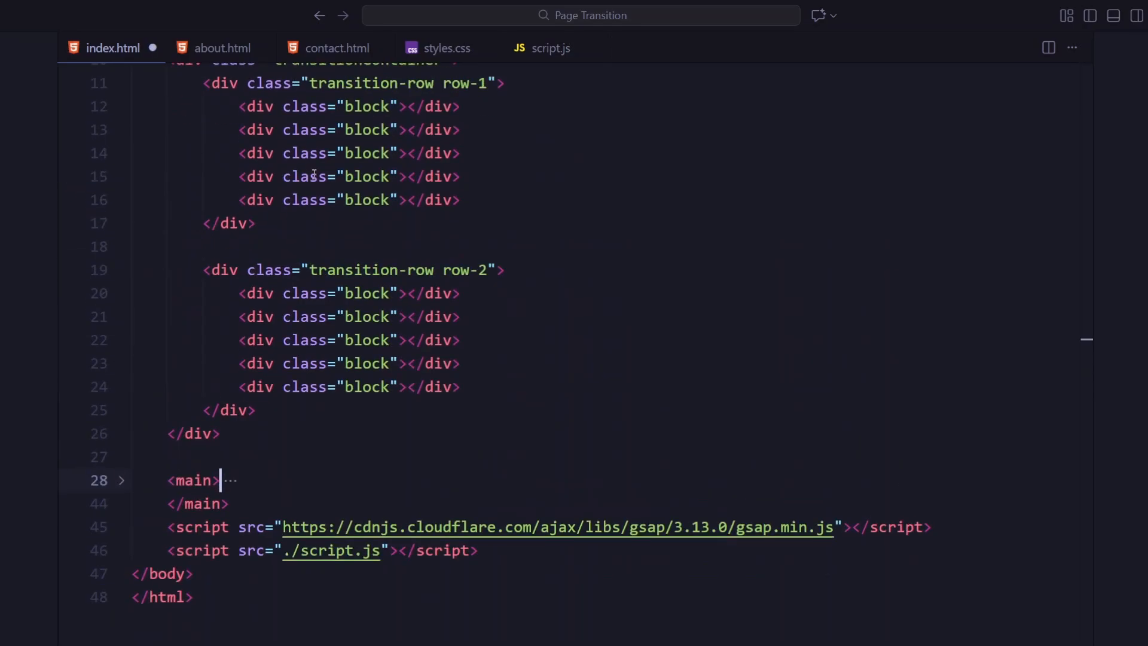
{"action": "left_click", "coordinate": [222, 48]}
{"action": "type", "text": "<h1><span>k</span>ode titta</h1>"}
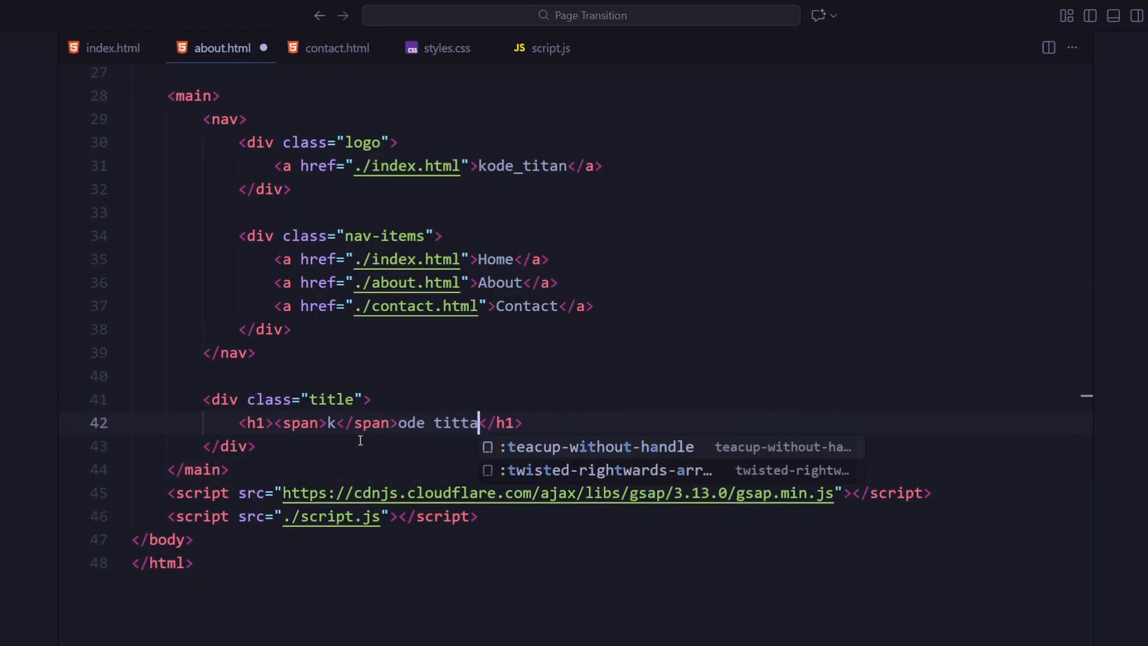
{"action": "left_click", "coordinate": [337, 47]}
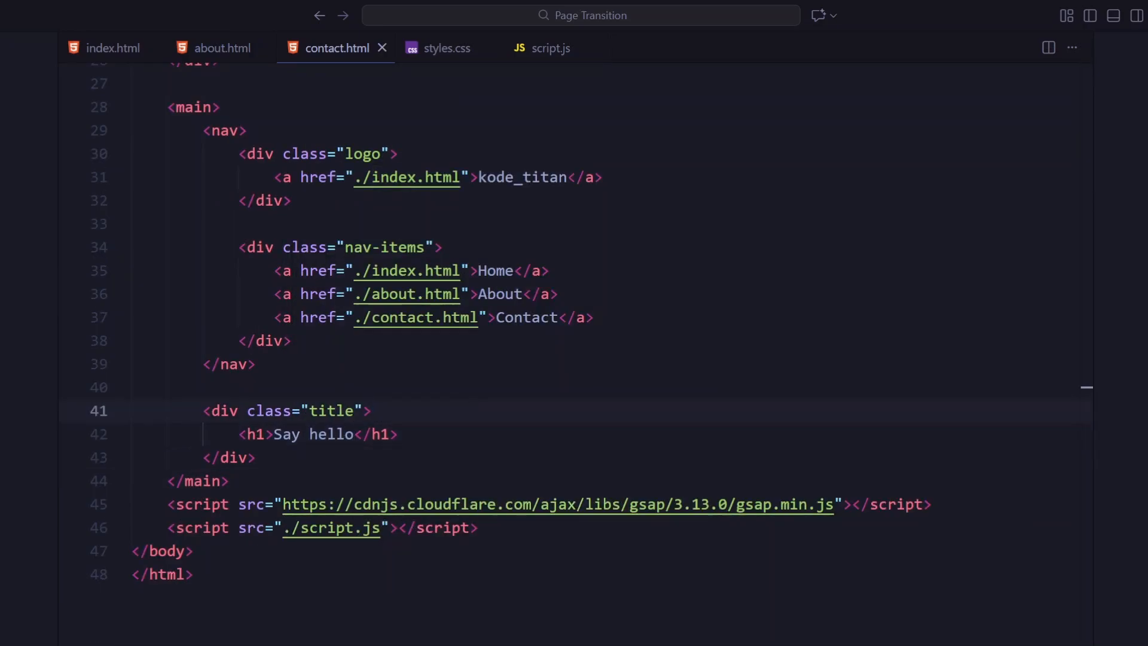
Step: Write the * reset, font-face rules and a main rule: 100% wide, 100dvh, flex centred, white
{"action": "left_click", "coordinate": [446, 48]}
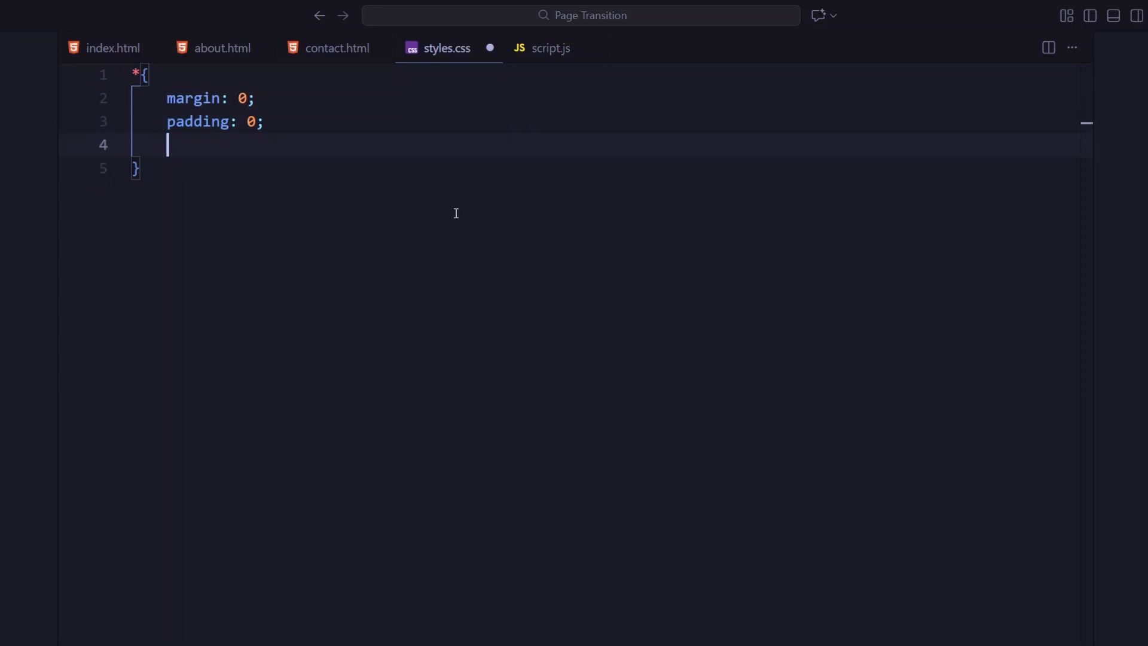
{"action": "type", "text": "box-sizing: border-box;"}
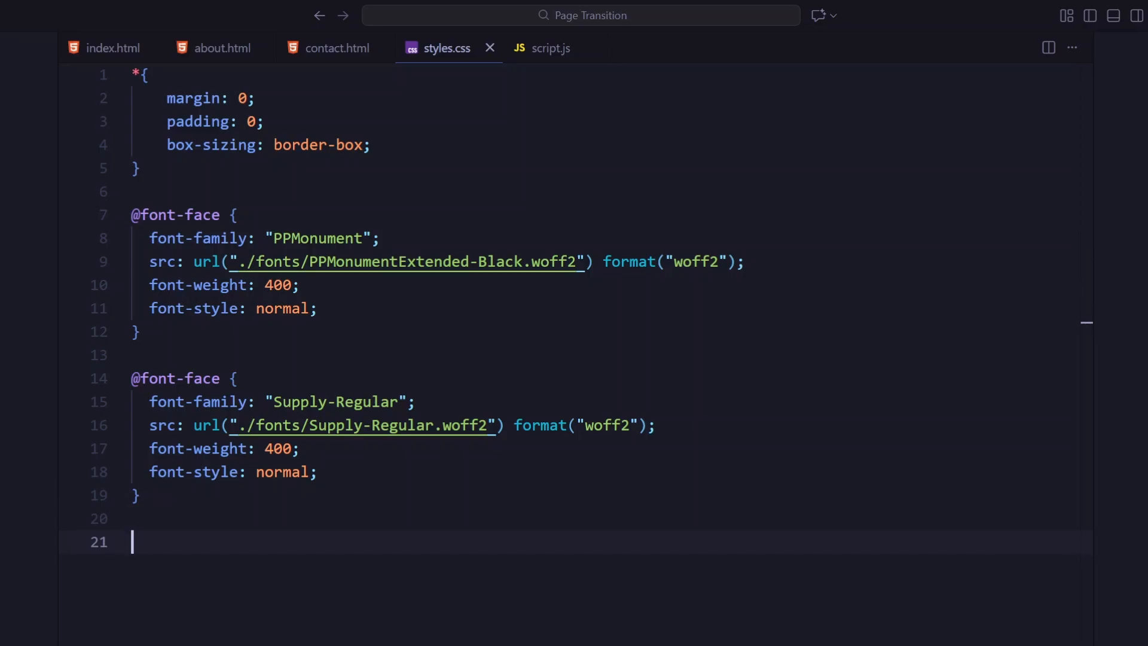
{"action": "type", "text": "main{"}
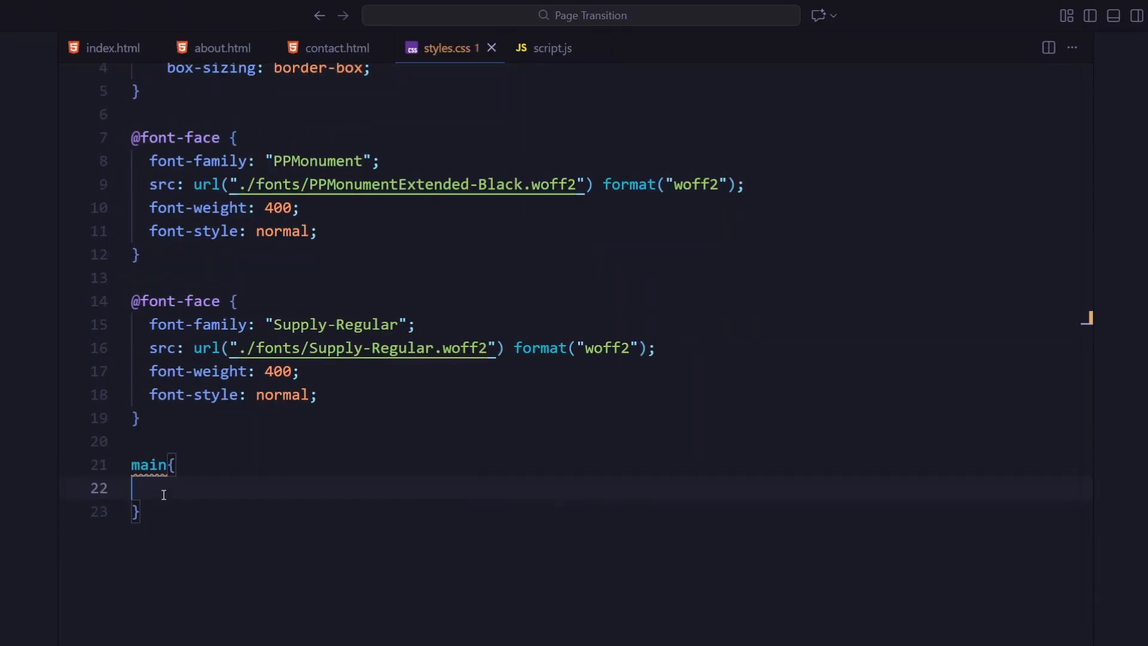
{"action": "type", "text": "width: 100%;"}
{"action": "type", "text": "height: ;"}
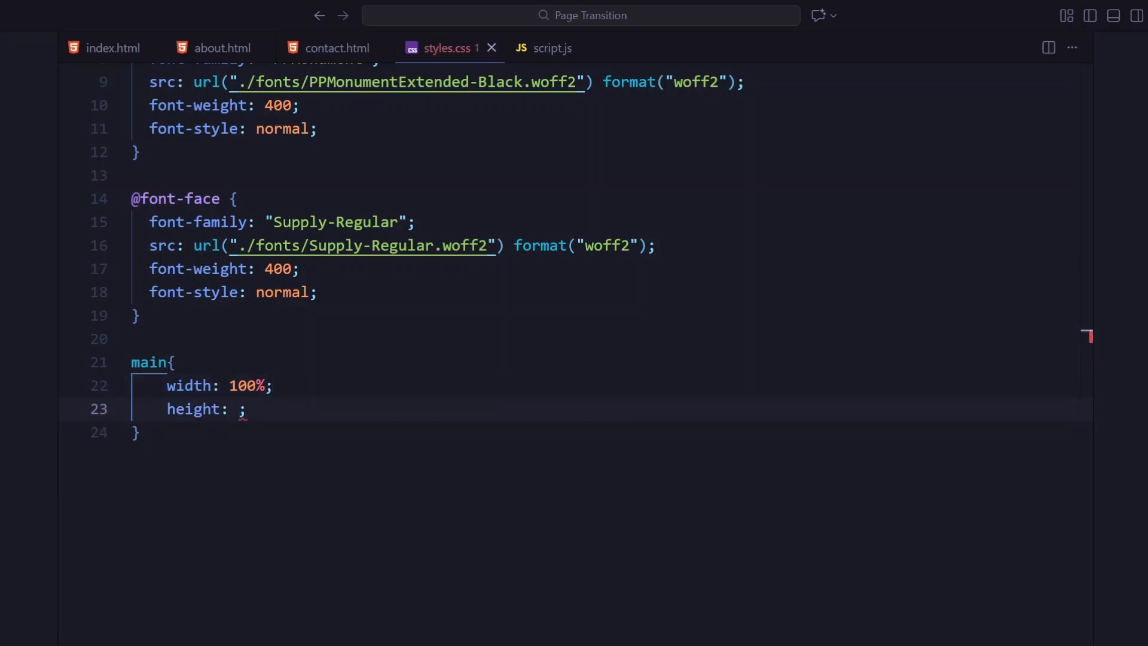
{"action": "type", "text": "100dvh"}
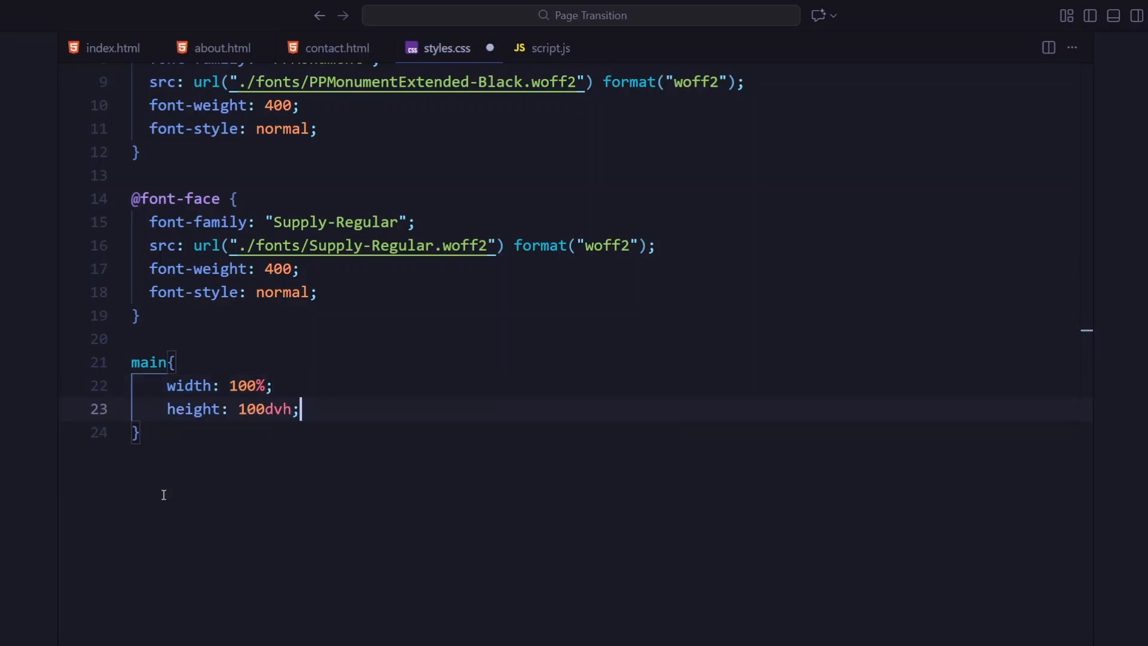
{"action": "type", "text": "display: flex;"}
{"action": "type", "text": "background-color: white;"}
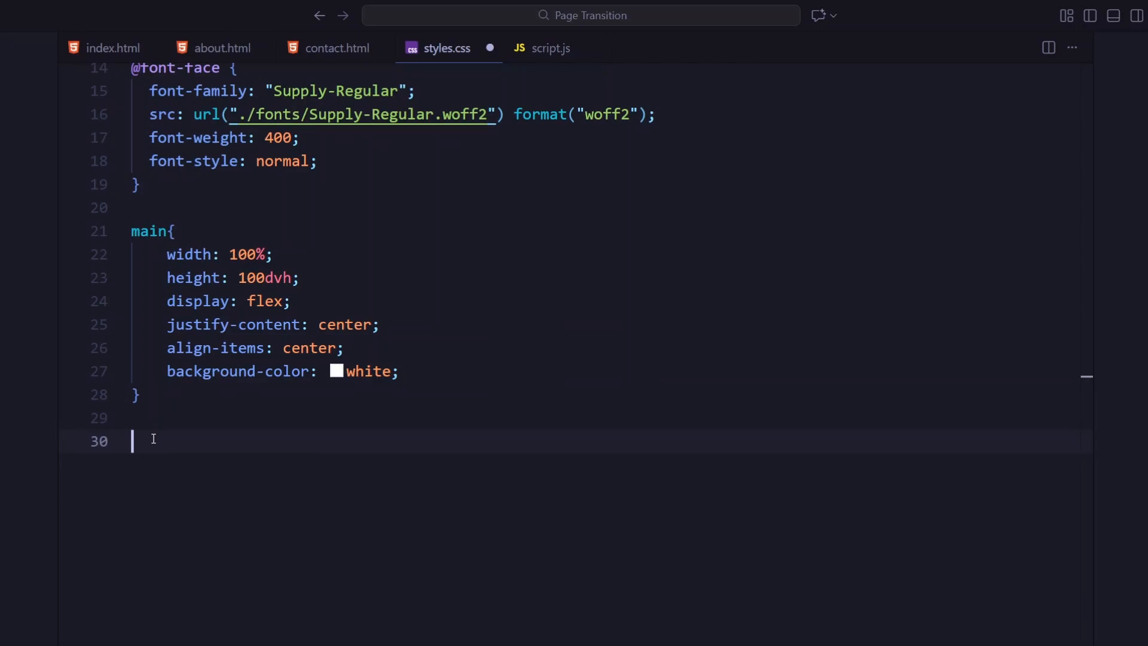
Step: Add a nav rule: fixed at top 0, 100vw wide, 2vw padding, display flex with z-index 1
{"action": "type", "text": "nav{"}
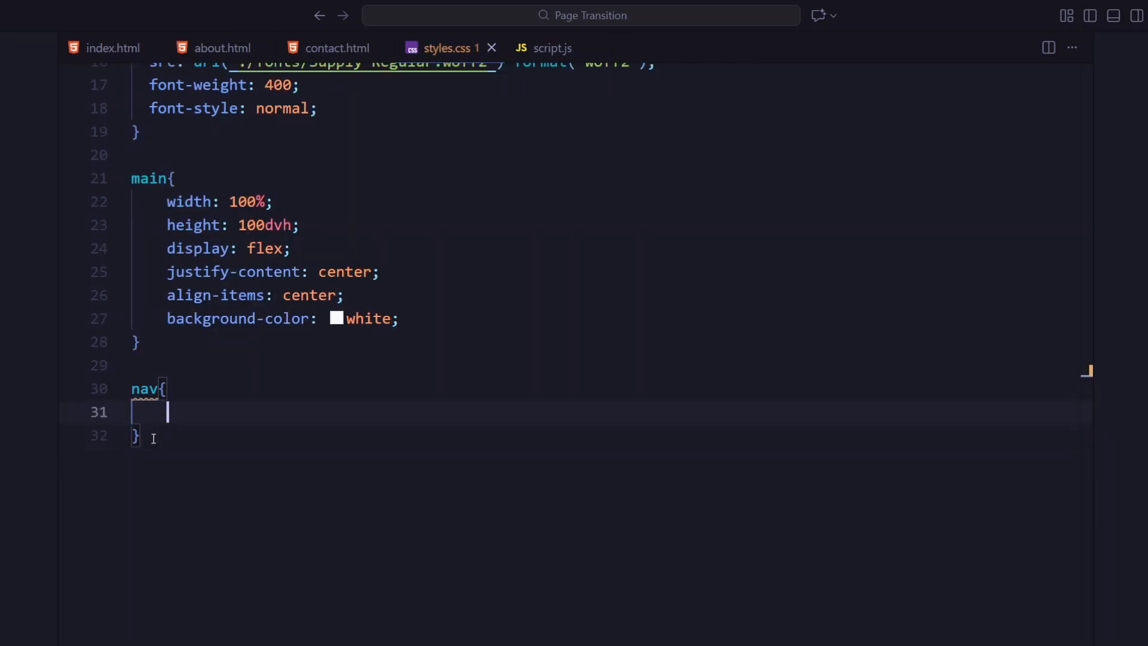
{"action": "type", "text": "position: fixed;"}
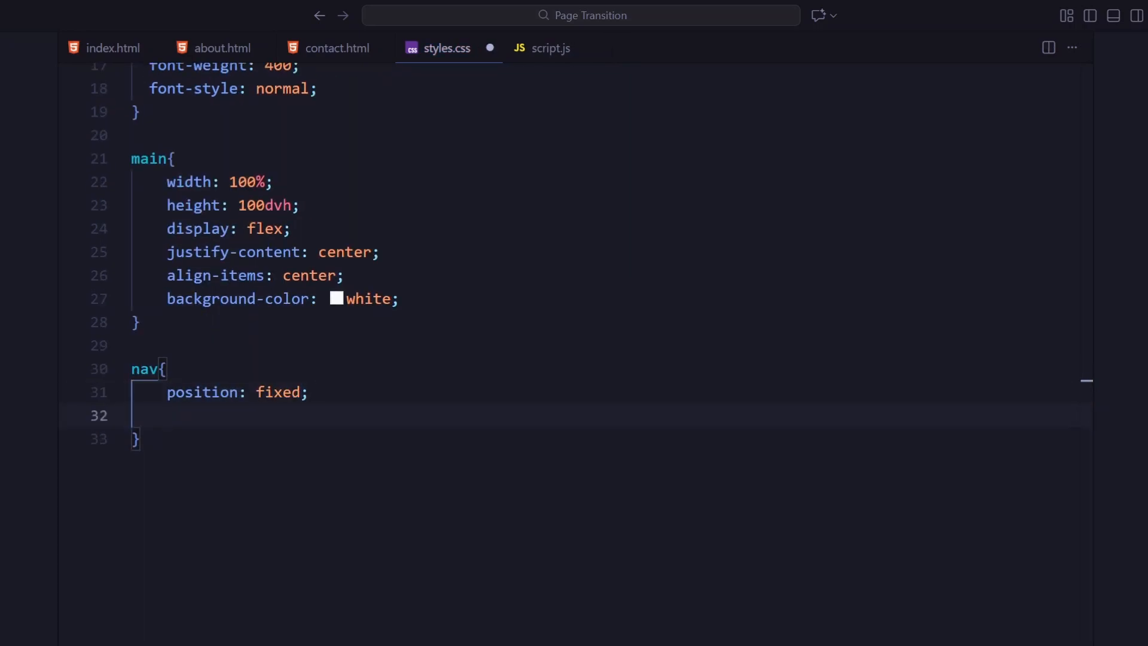
{"action": "type", "text": "top: 0;"}
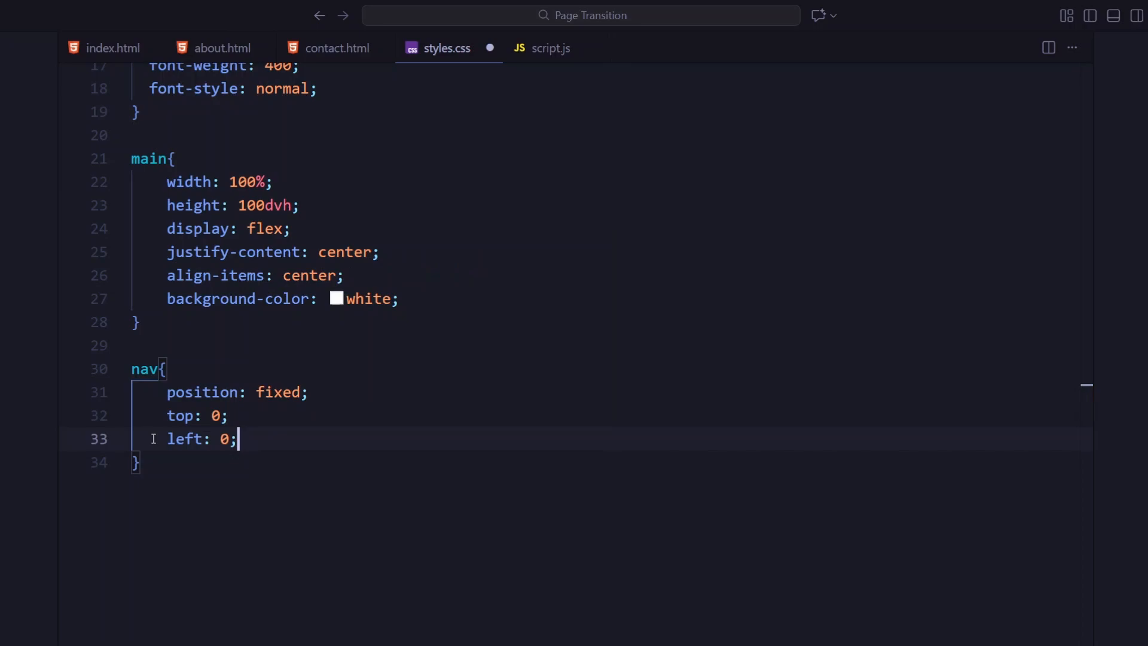
{"action": "type", "text": "width: 100vw;"}
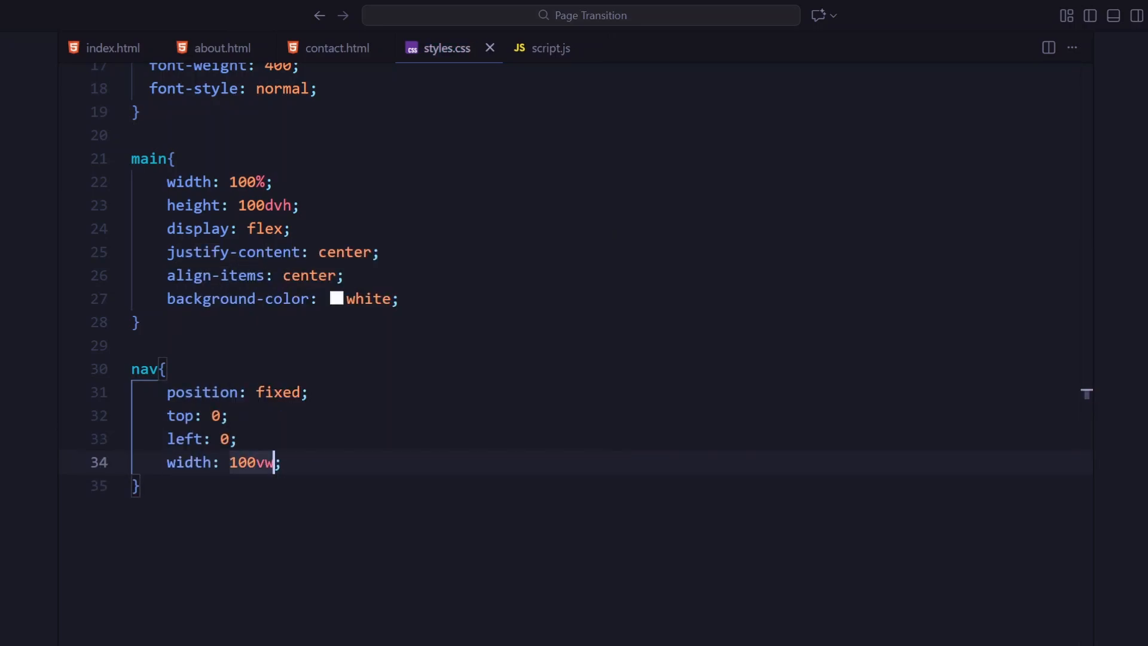
{"action": "type", "text": "padding: 2vw;"}
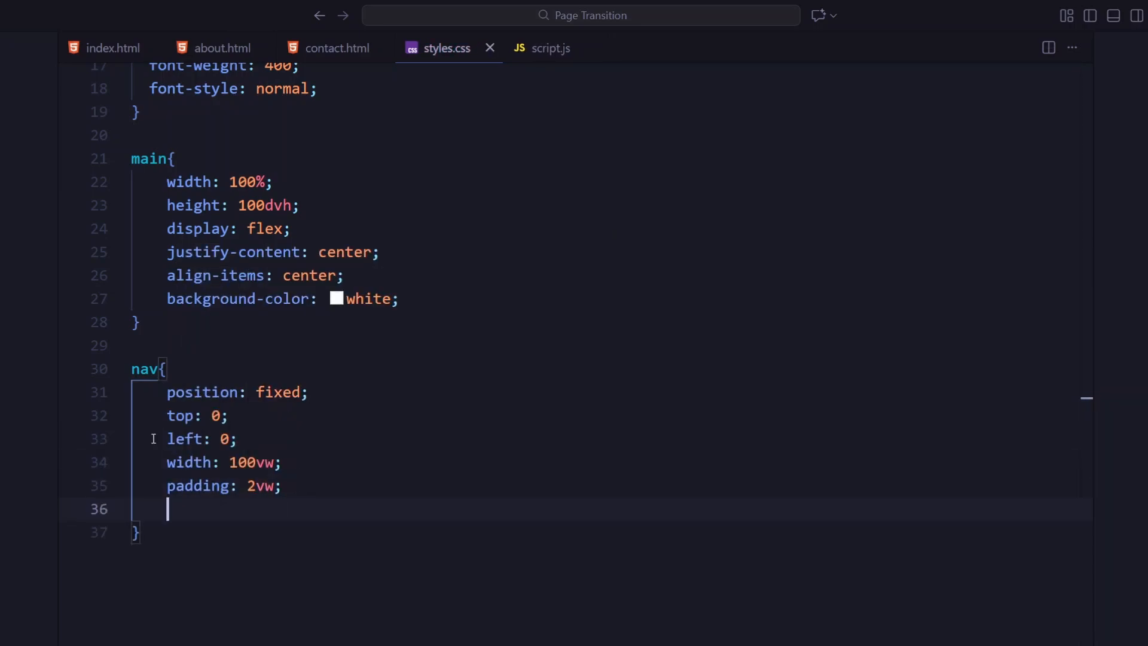
{"action": "type", "text": "display: flex;"}
{"action": "type", "text": "justify-content: space-between;"}
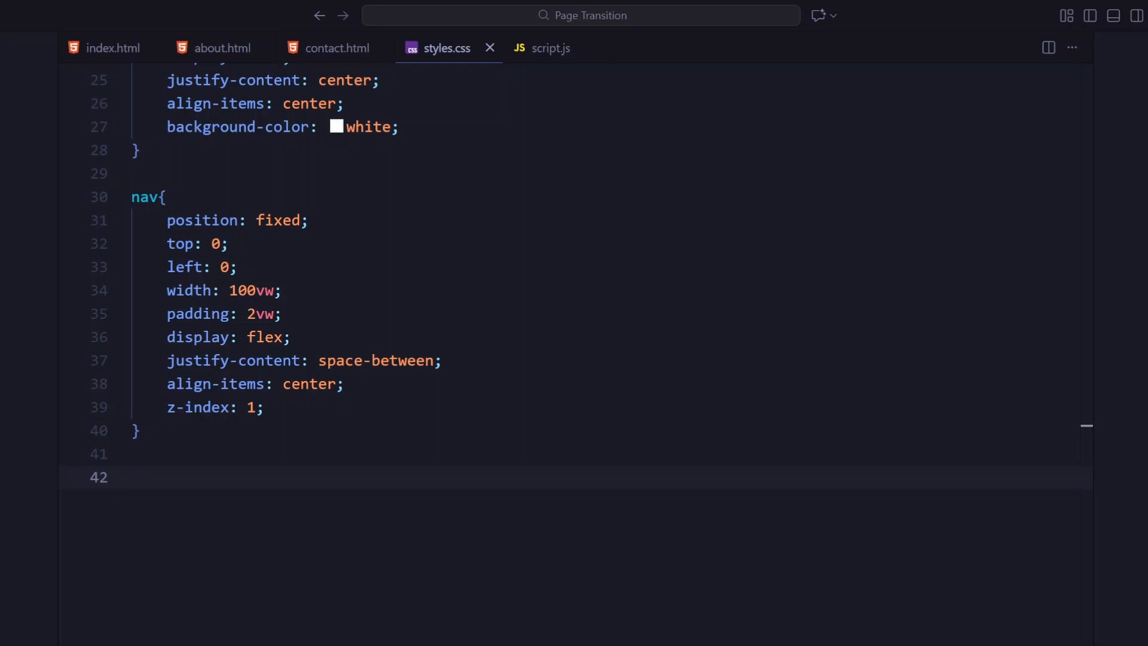
Step: Style .nav-items as a centred flex row with 2vw gap and links as undecorated uppercase black 1vw text
{"action": "type", "text": ".nav-items{"}
{"action": "type", "text": "justify-content: center;"}
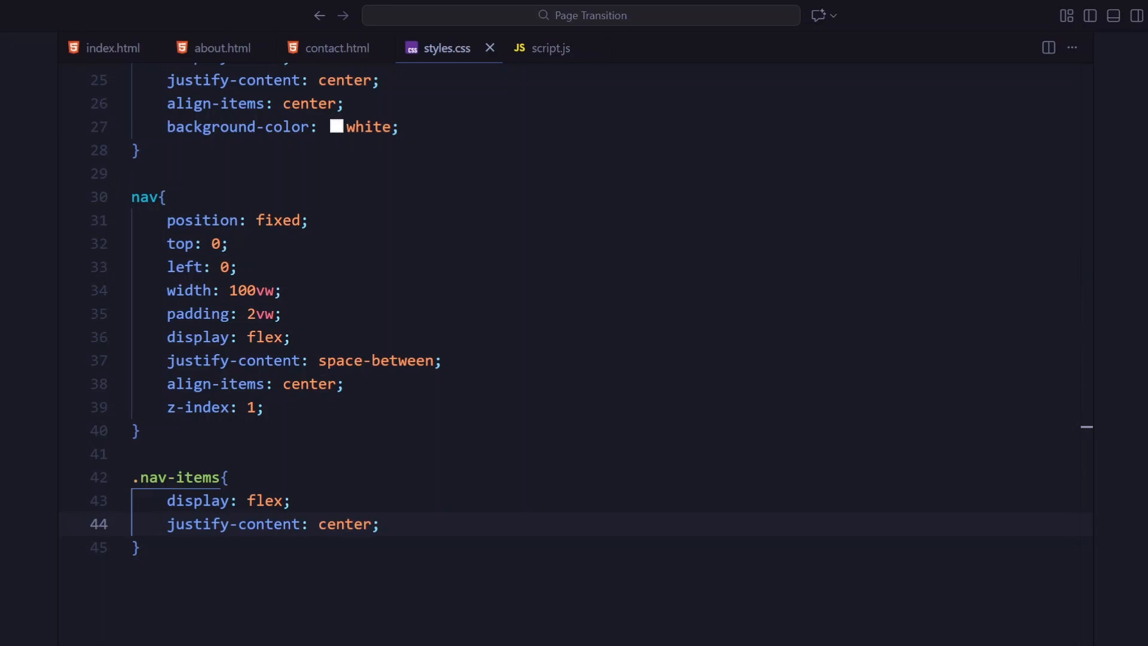
{"action": "type", "text": "align-items: center;"}
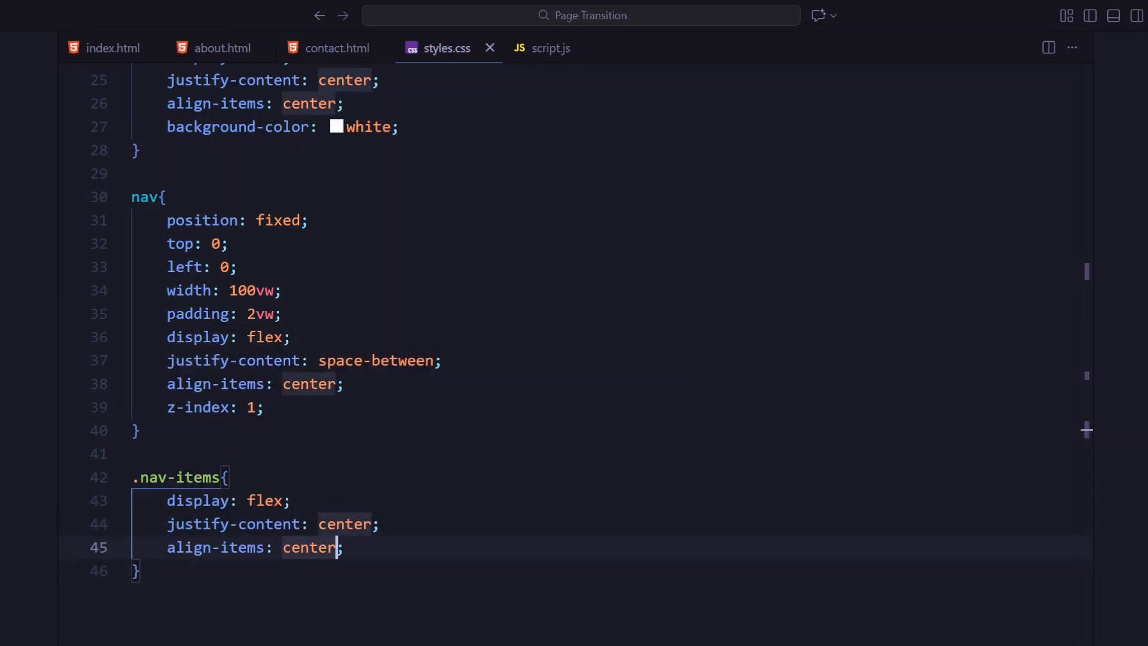
{"action": "type", "text": "gap: 2vw;"}
{"action": "type", "text": "a{"}
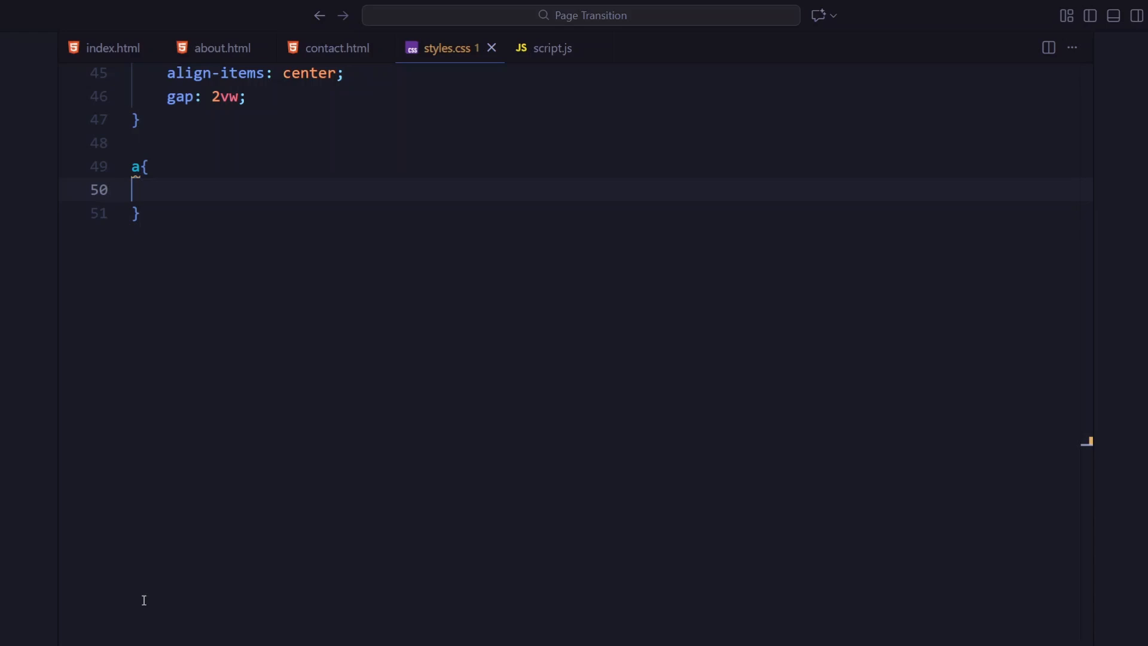
{"action": "type", "text": "text-decoration: none;"}
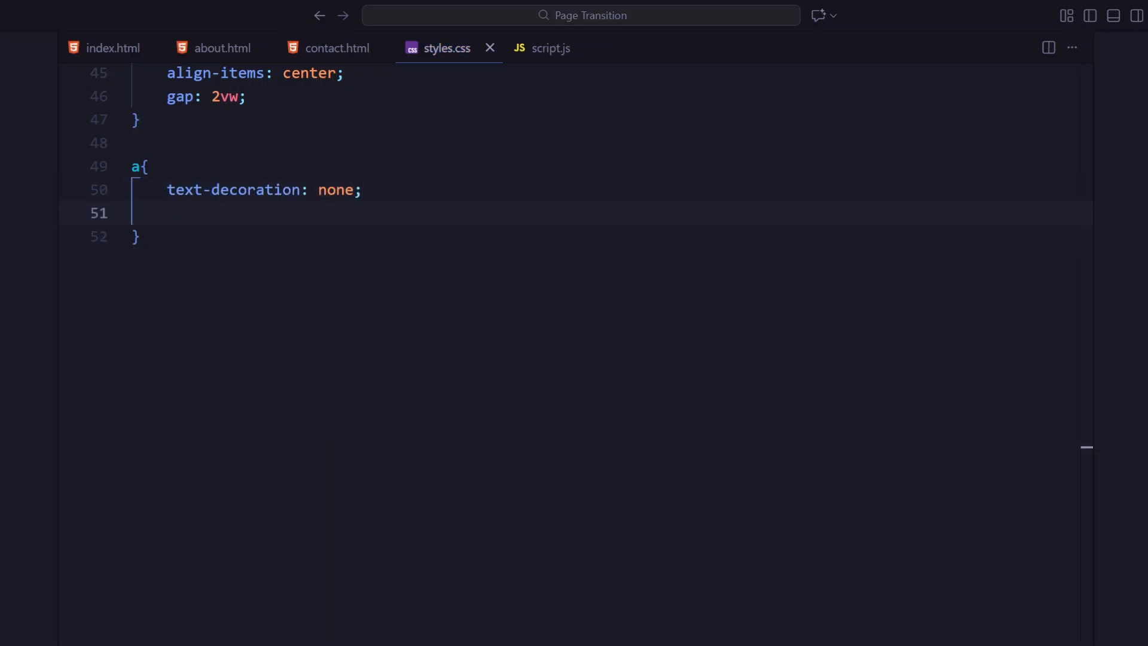
{"action": "type", "text": "text-transform: uppercase;"}
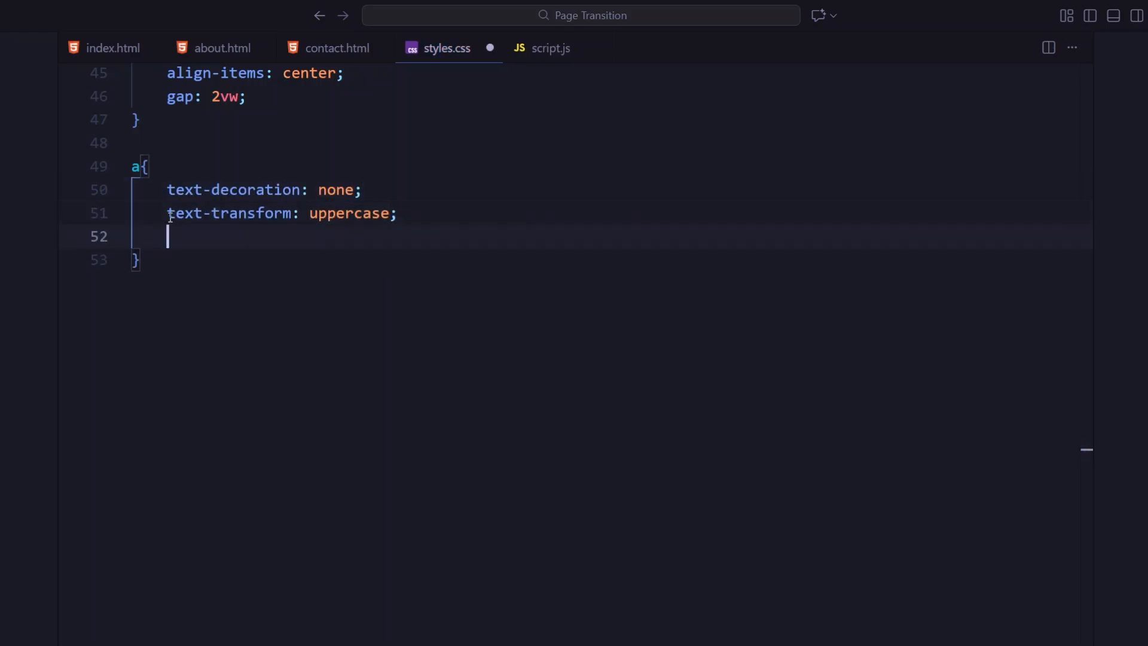
{"action": "type", "text": "color: black;"}
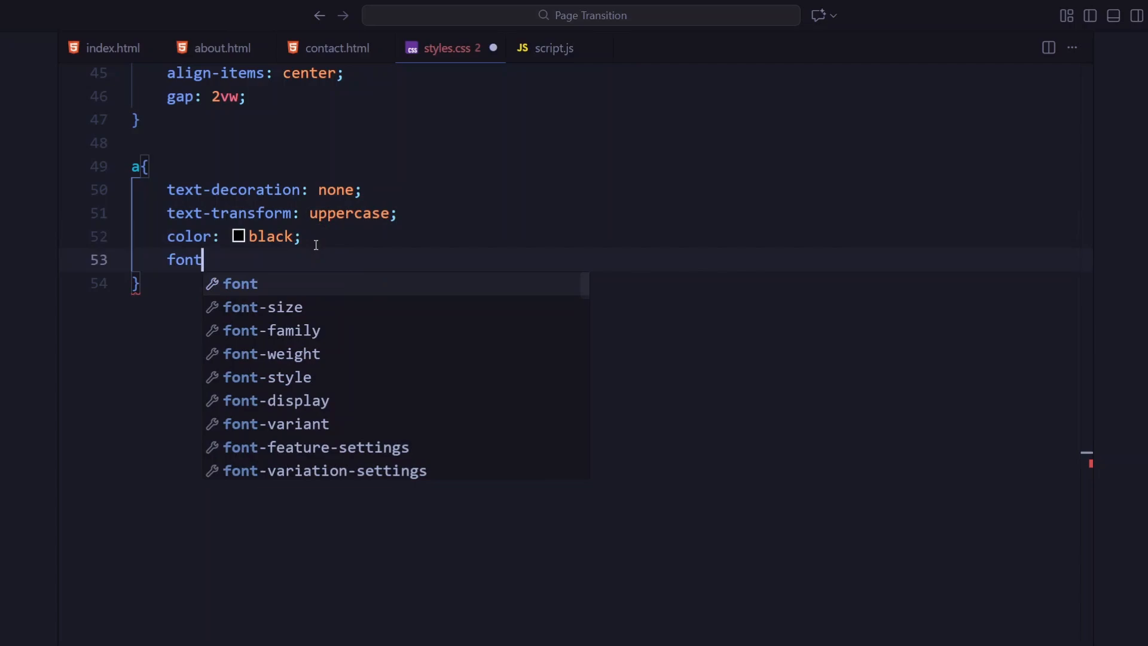
{"action": "type", "text": "-size: 1vw;"}
{"action": "type", "text": "font-size: 13vw;"}
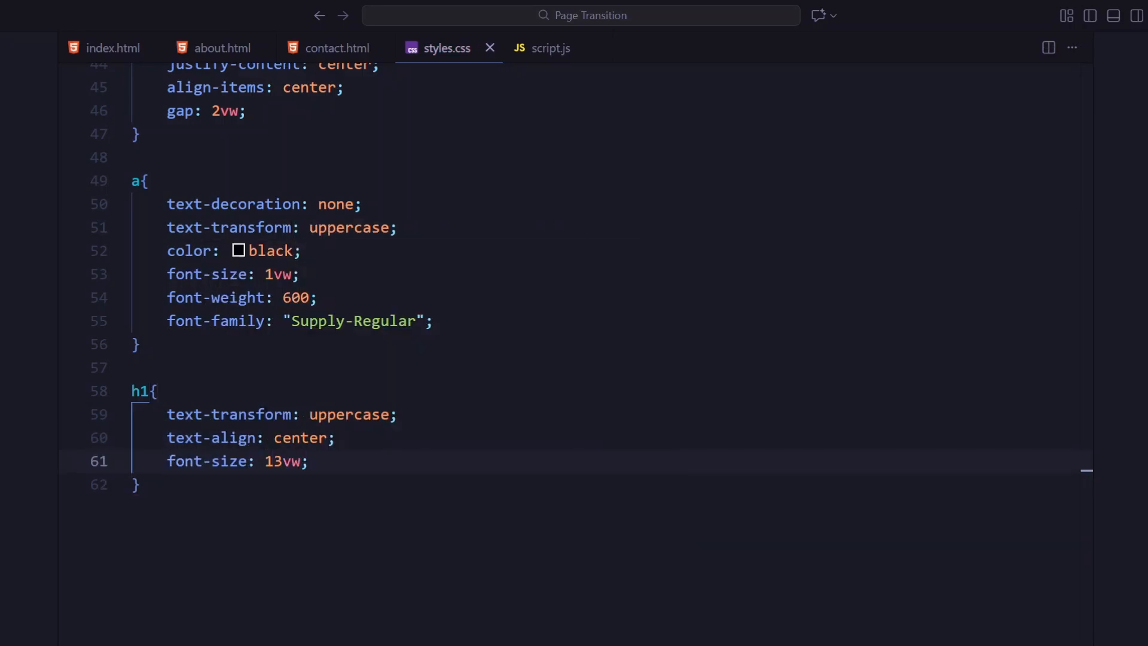
Step: Add the h1 rule with 90% line-height and a span rule as inline-block flipped with scale -1
{"action": "type", "text": "line-height: 90%;"}
{"action": "type", "text": "font-family: \"PPMonument\";"}
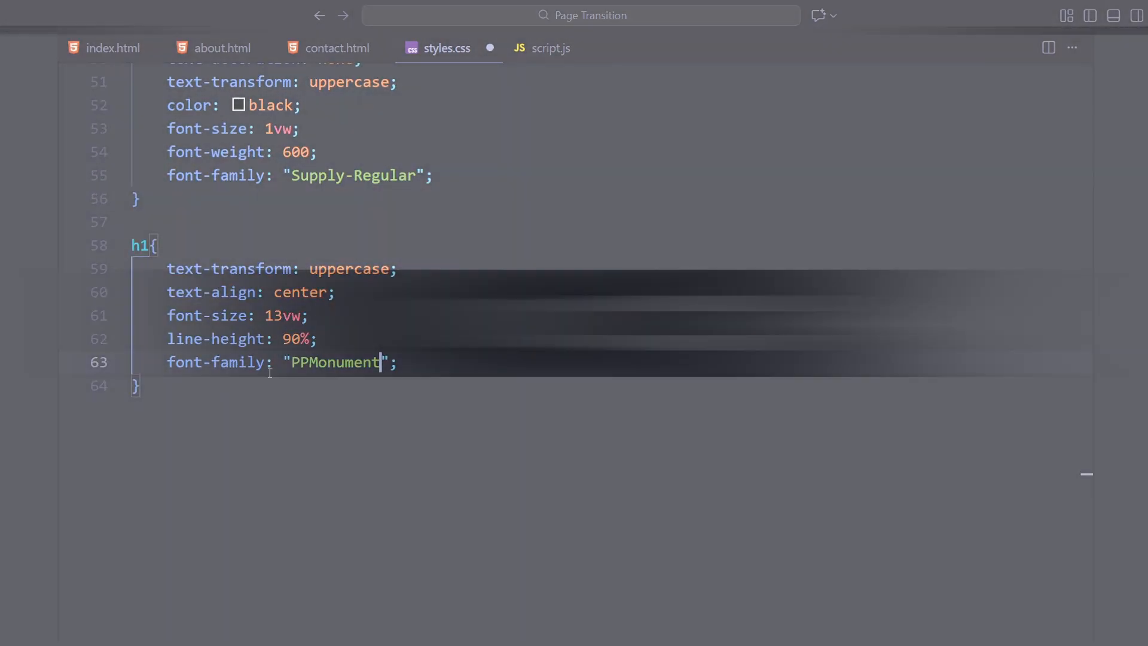
{"action": "type", "text": "span{"}
{"action": "type", "text": "scale: -1;"}
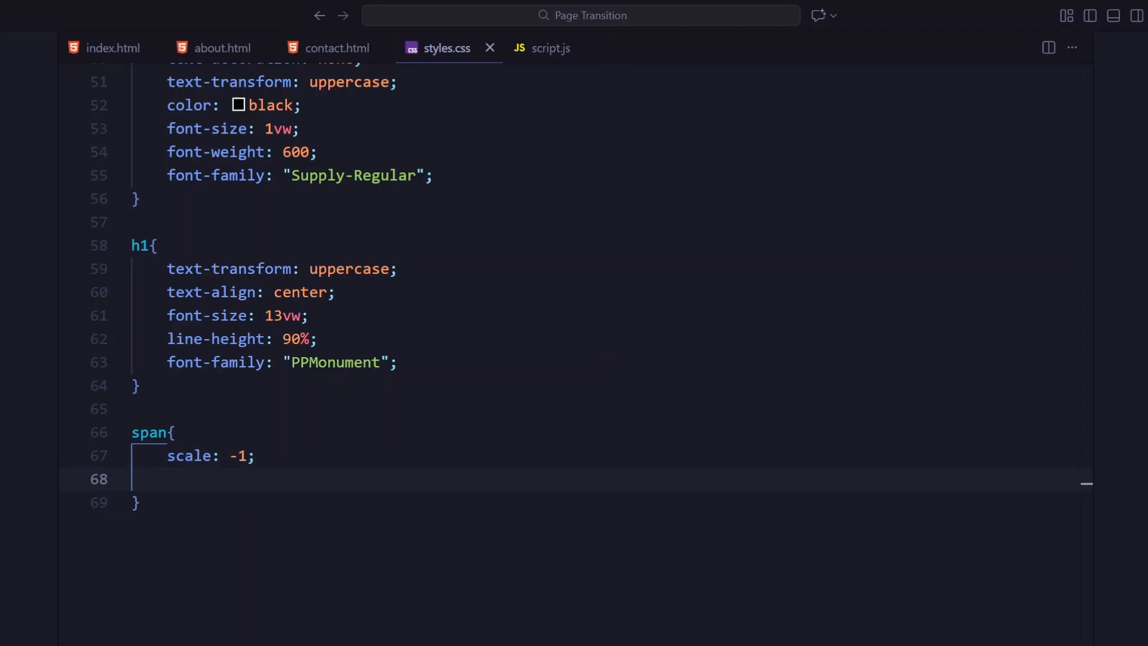
{"action": "type", "text": "display: inline-block;"}
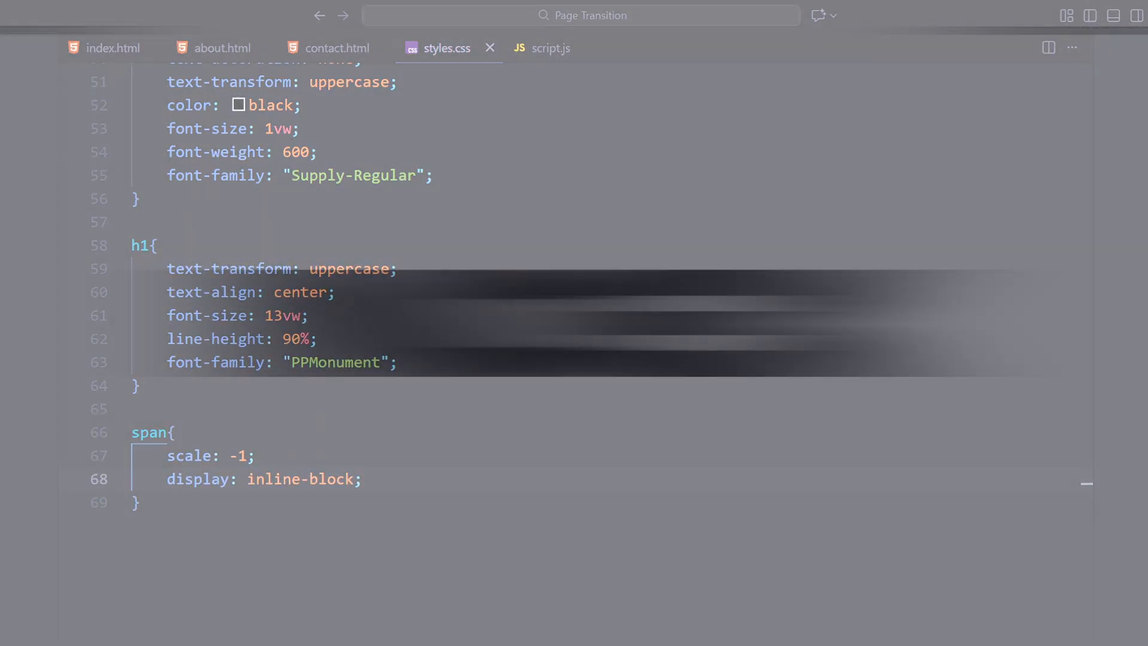
{"action": "type", "text": ".transitionContain"}
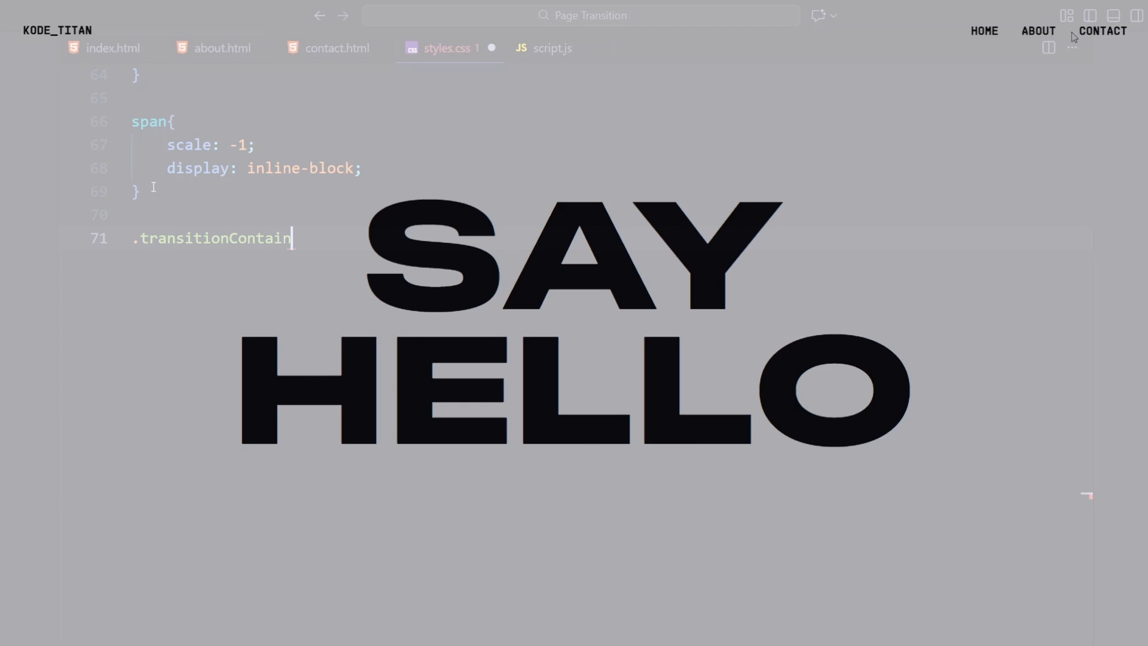
Step: Write .transitionContainer: fixed at top/left 0, 100vw by 100vh, flex column, z-index 0, pointer-events none
{"action": "type", "text": "{"}
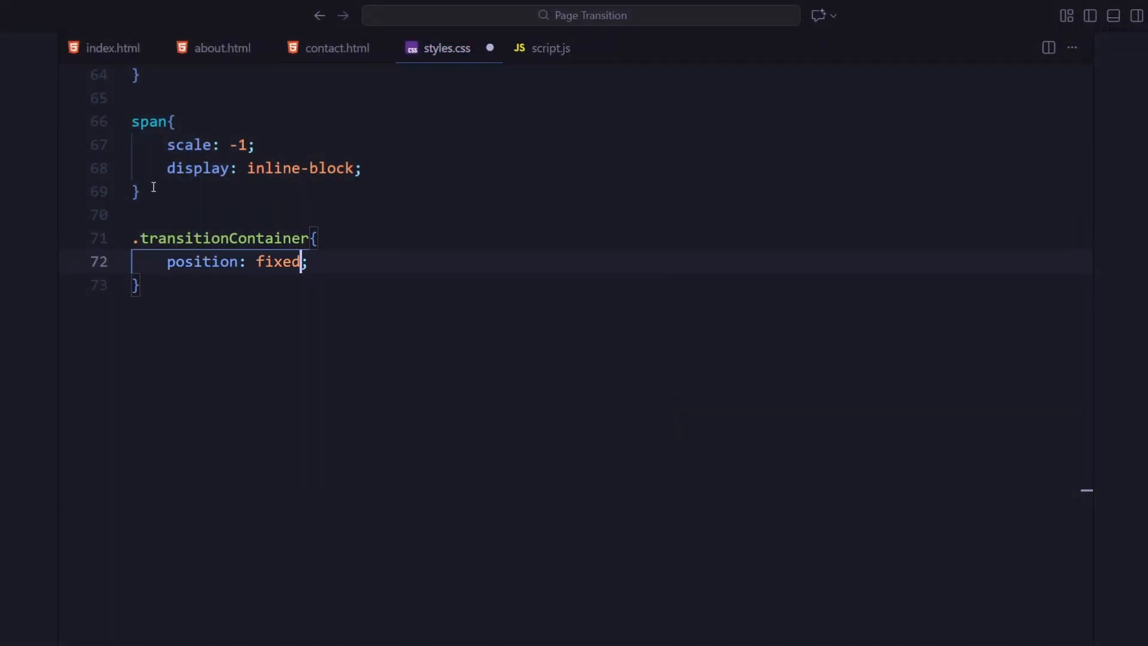
{"action": "key", "text": "Enter"}
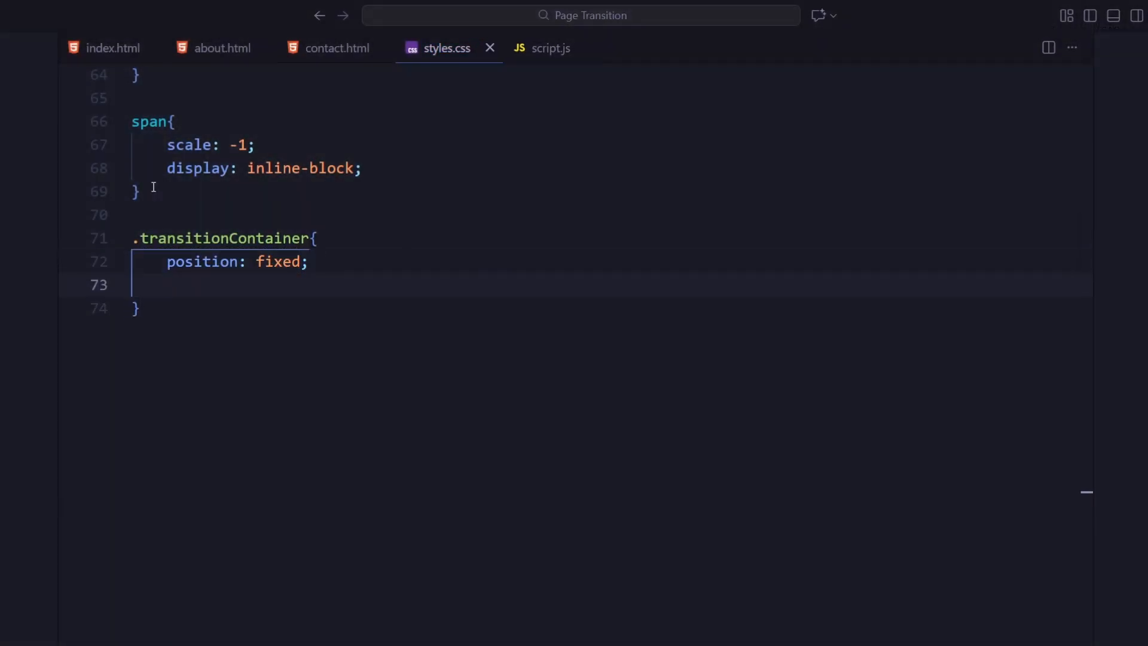
{"action": "type", "text": "top: 0;"}
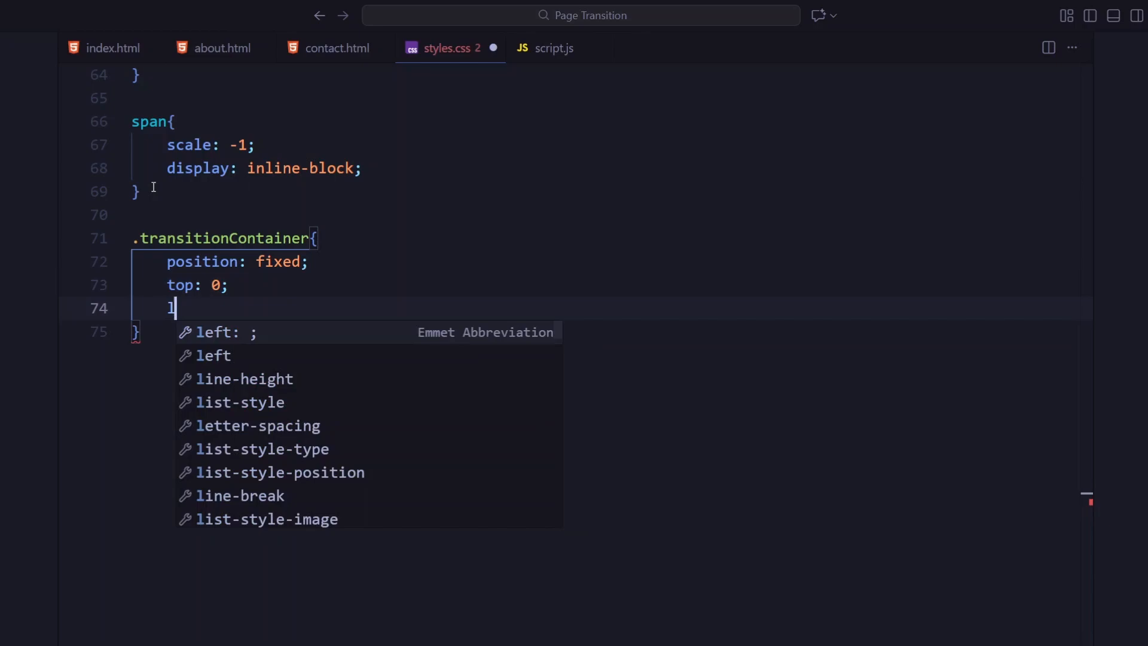
{"action": "type", "text": "left: 0;"}
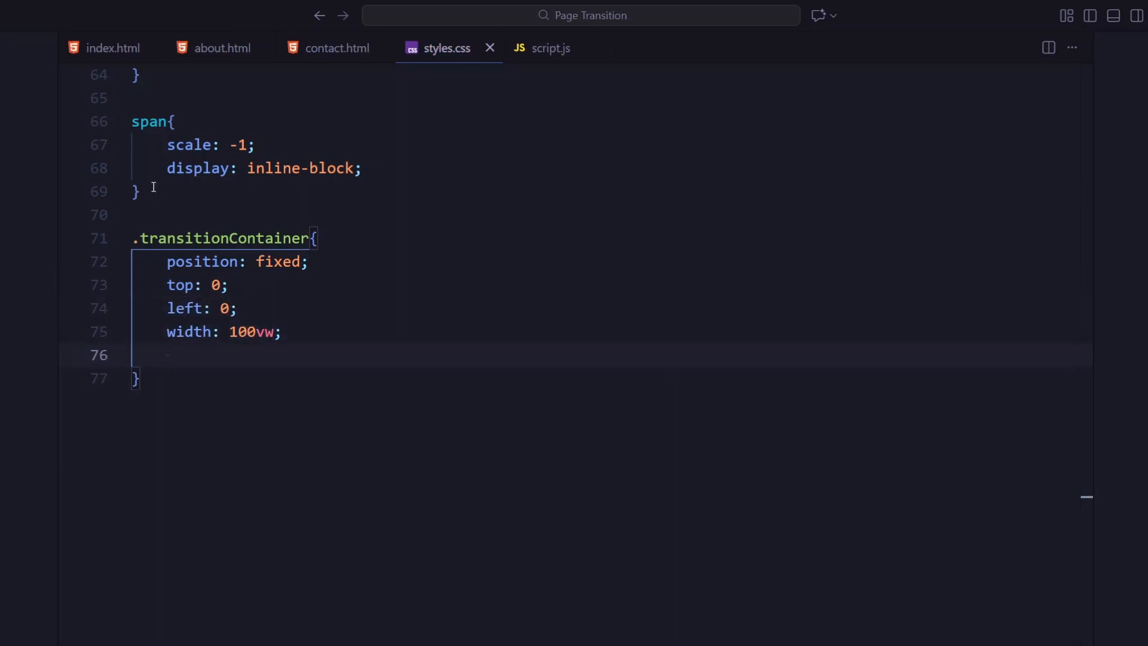
{"action": "type", "text": "height: 100vh;"}
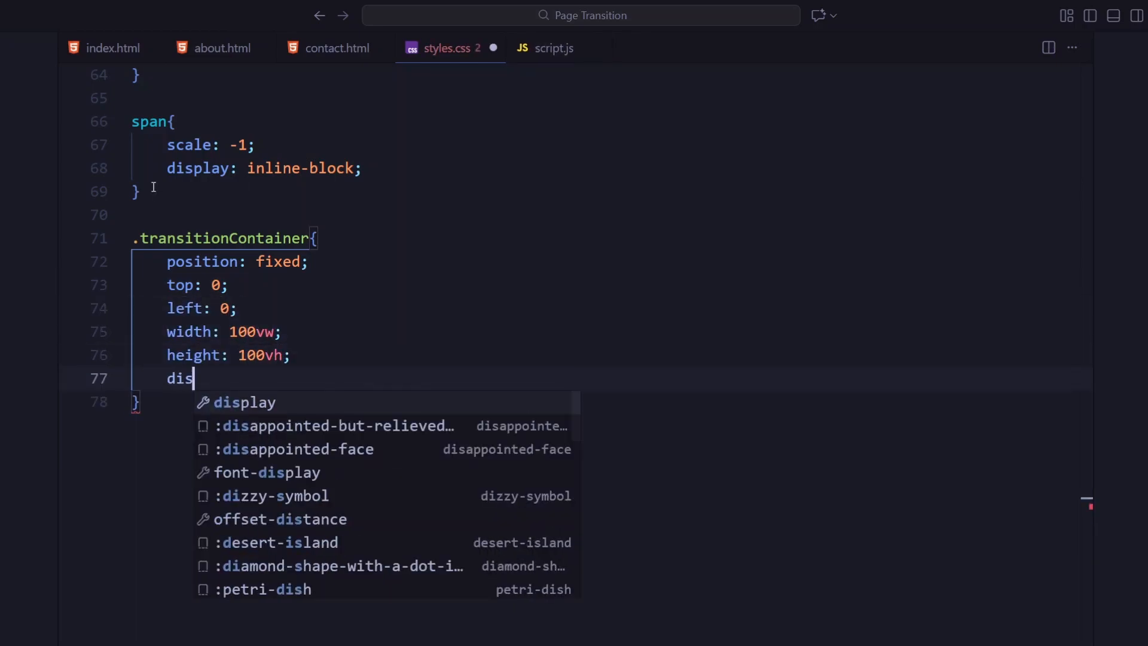
{"action": "type", "text": "play: flex;"}
{"action": "type", "text": "flex-direction: column;"}
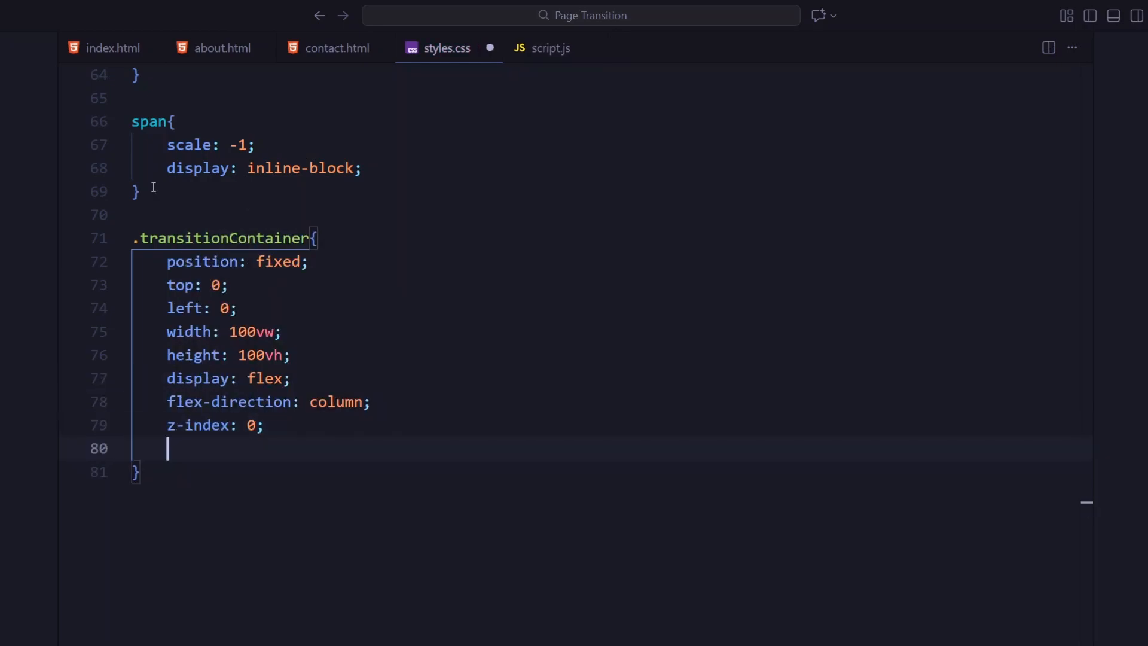
{"action": "type", "text": "pointer-events: none;"}
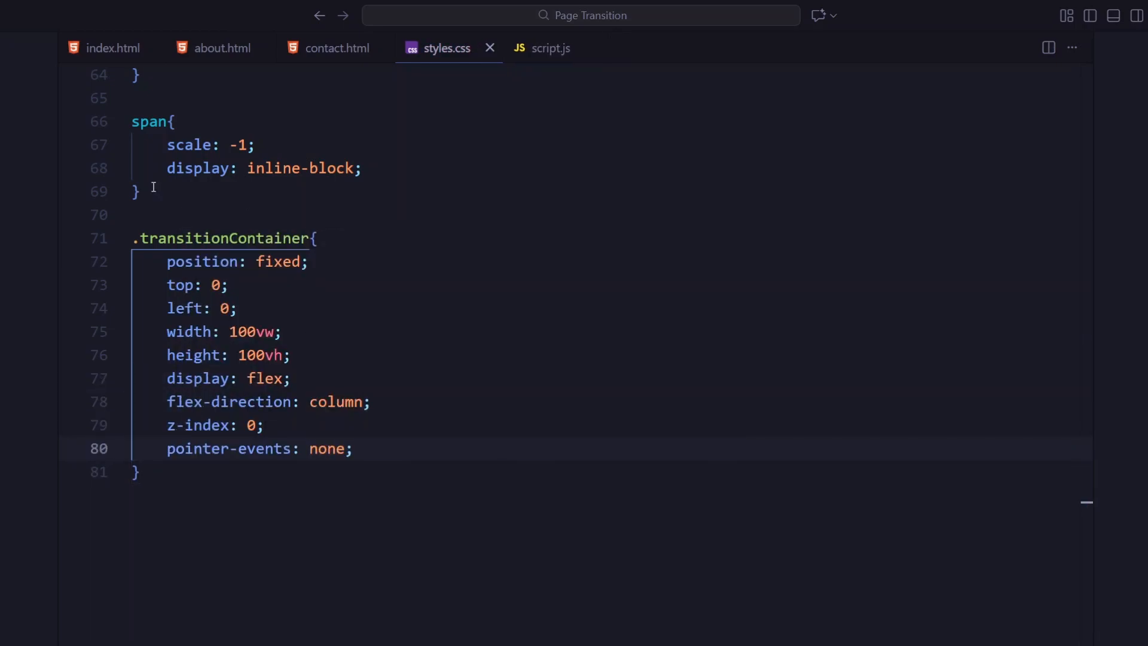
Step: Add a flex .transition-row rule and a .row-1 .block rule with transform-origin top
{"action": "type", "text": ".tr"}
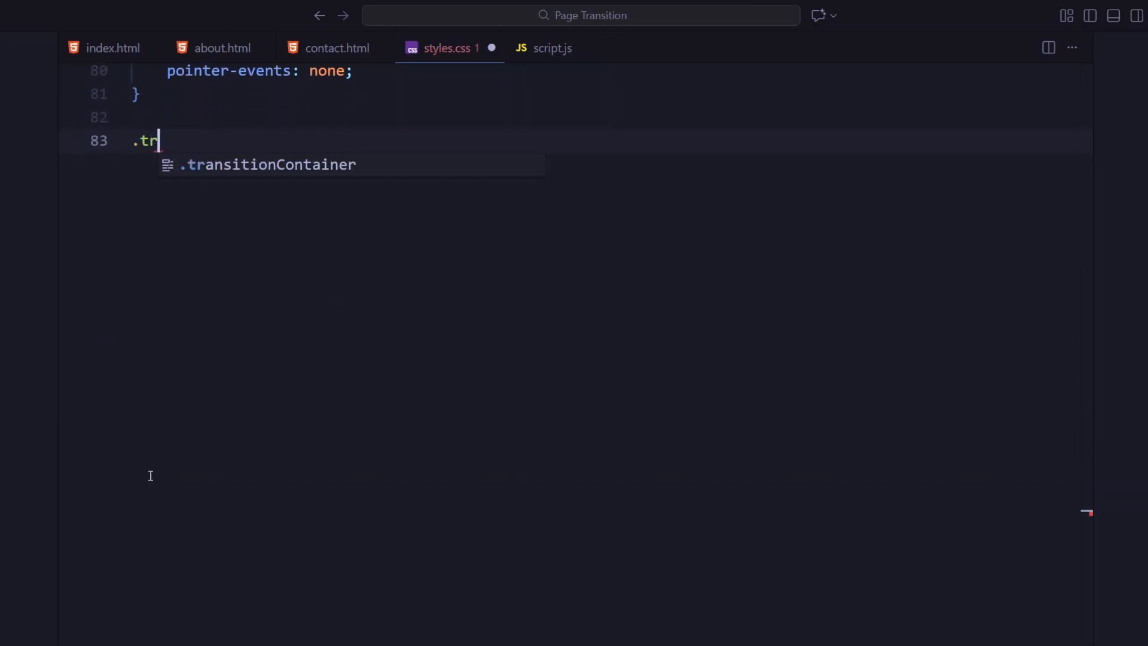
{"action": "type", "text": "ansition-row{"}
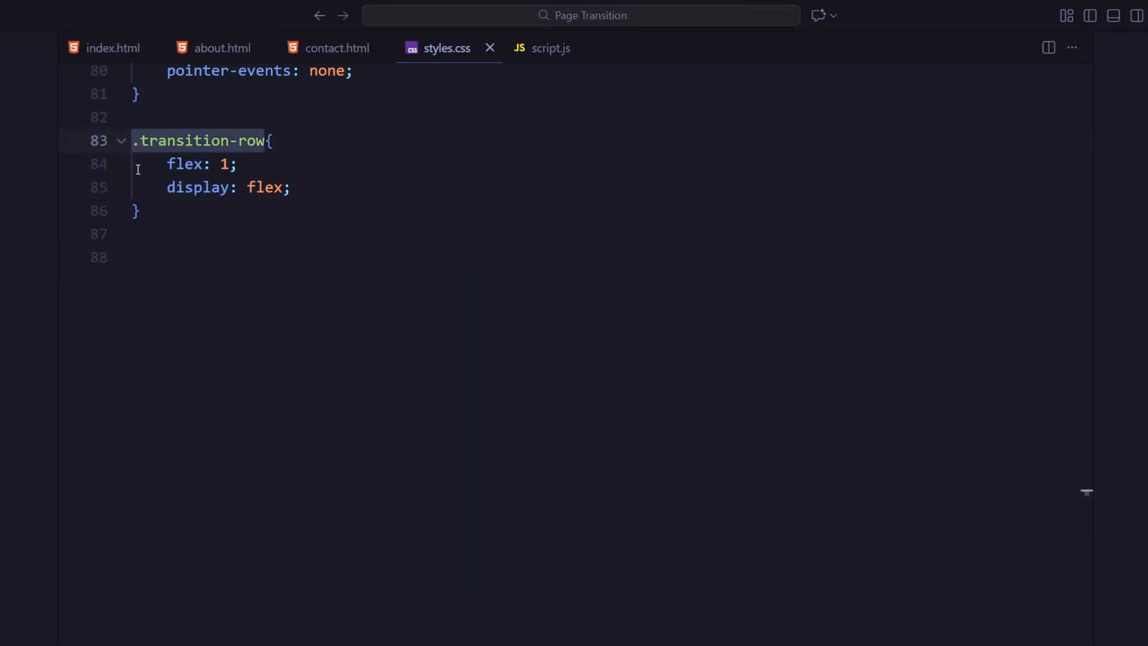
{"action": "type", "text": ".transition-row .row-1"}
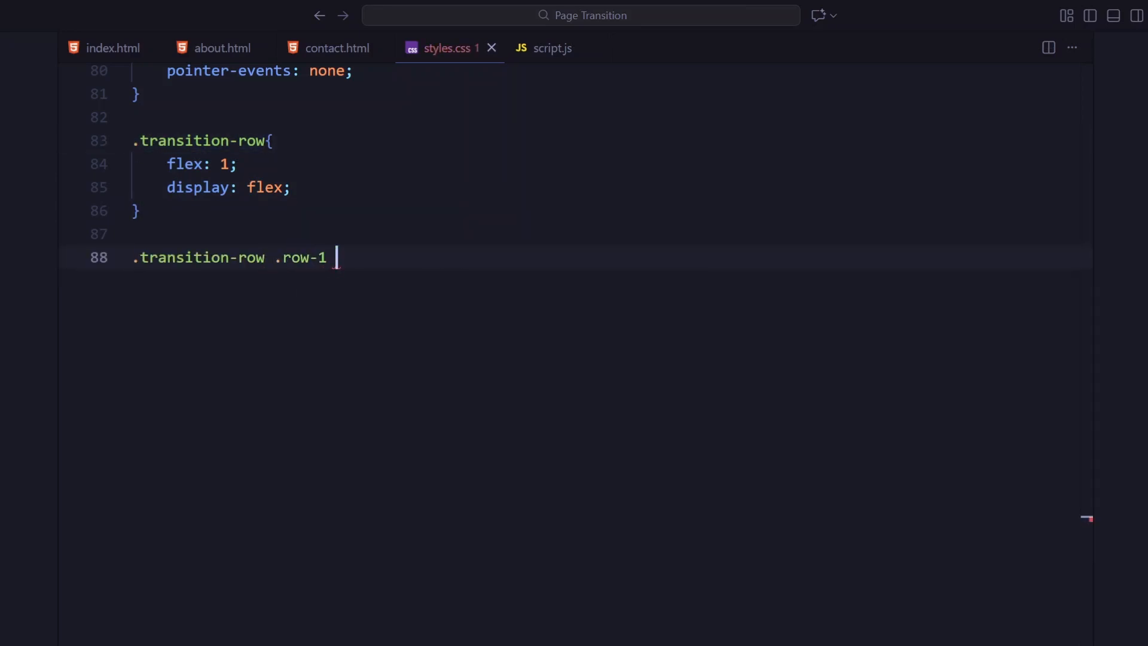
{"action": "type", "text": ".block{"}
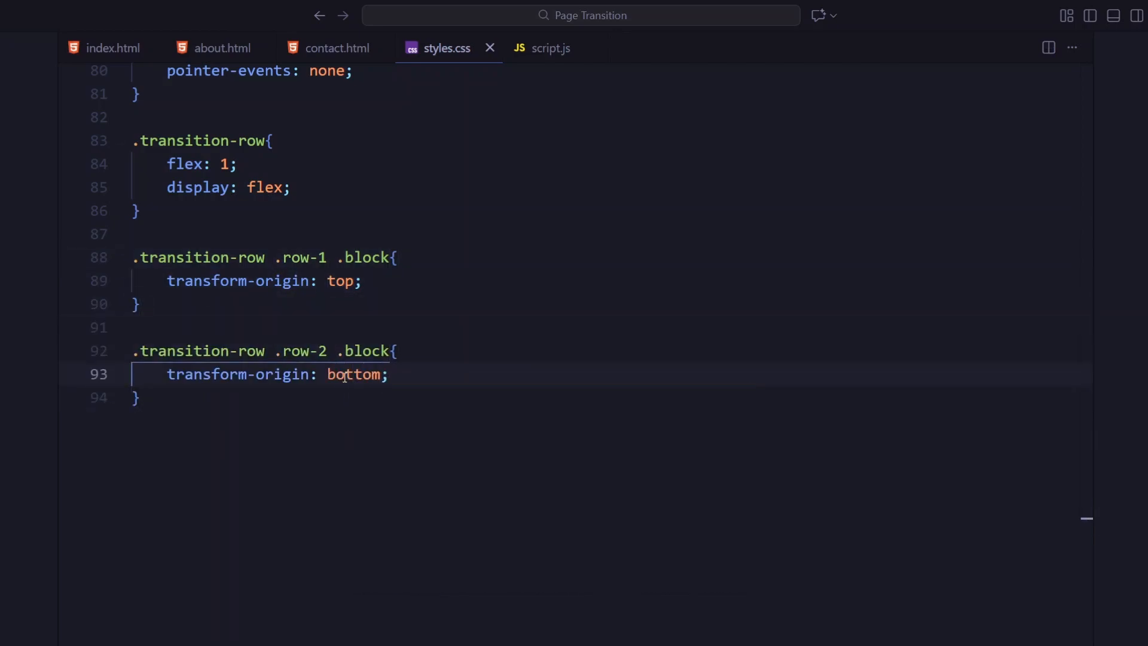
Step: Add .row-2 .block with bottom origin and a .block rule: flex 1, black, scaleY(1)
{"action": "type", "text": ".block{"}
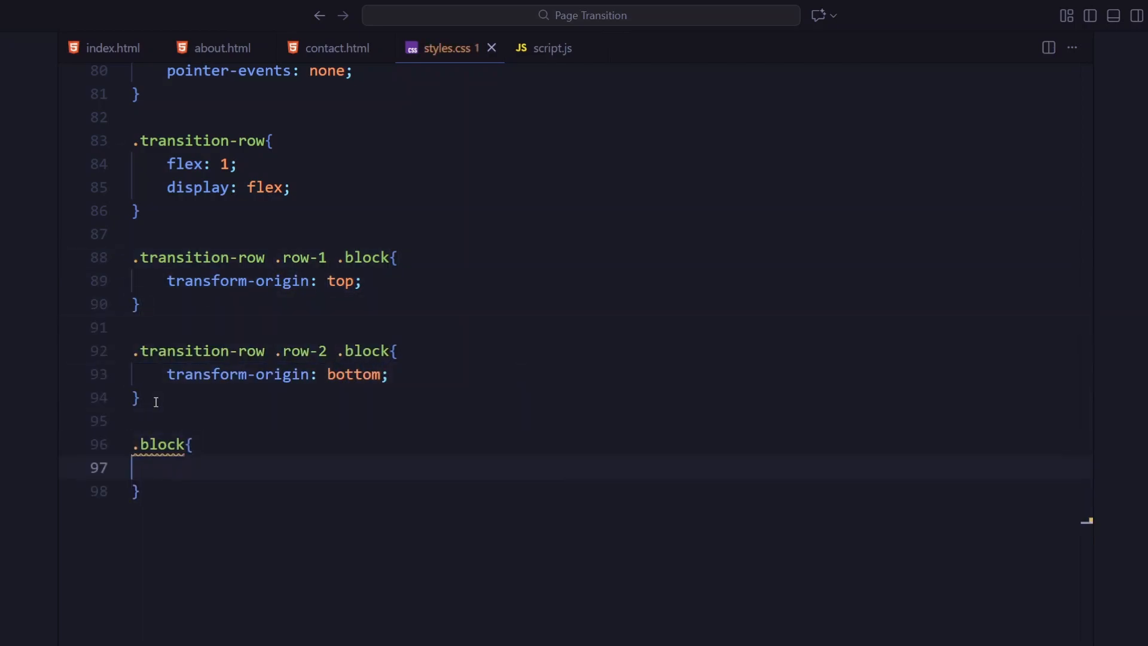
{"action": "type", "text": "flex: 1;"}
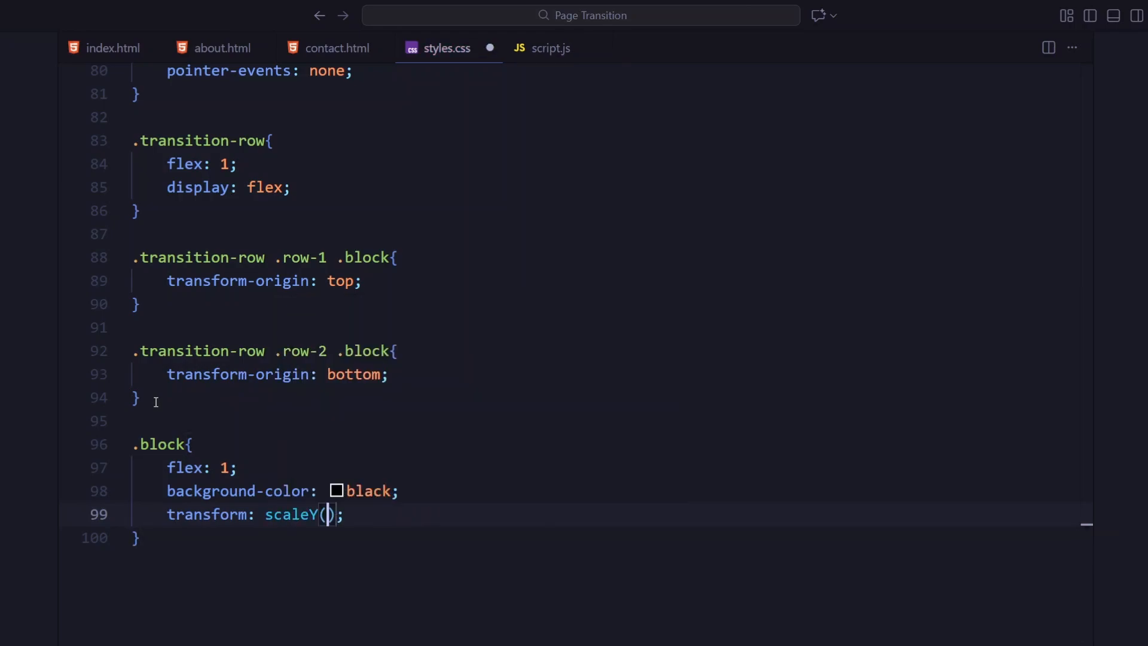
{"action": "type", "text": "1);"}
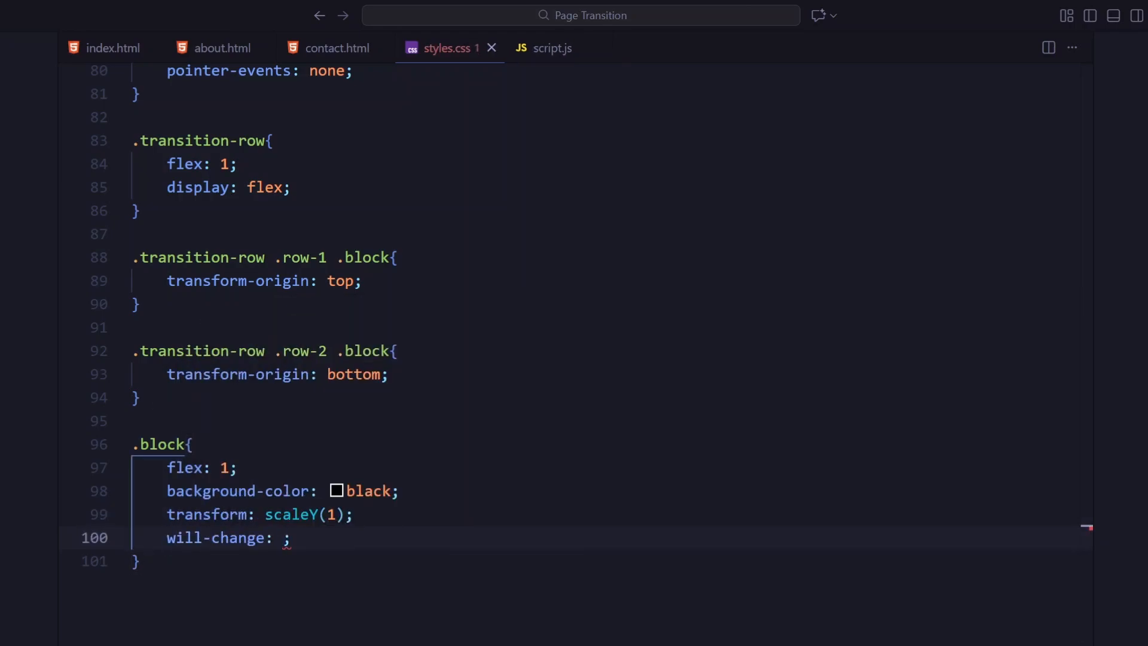
{"action": "type", "text": "transform"}
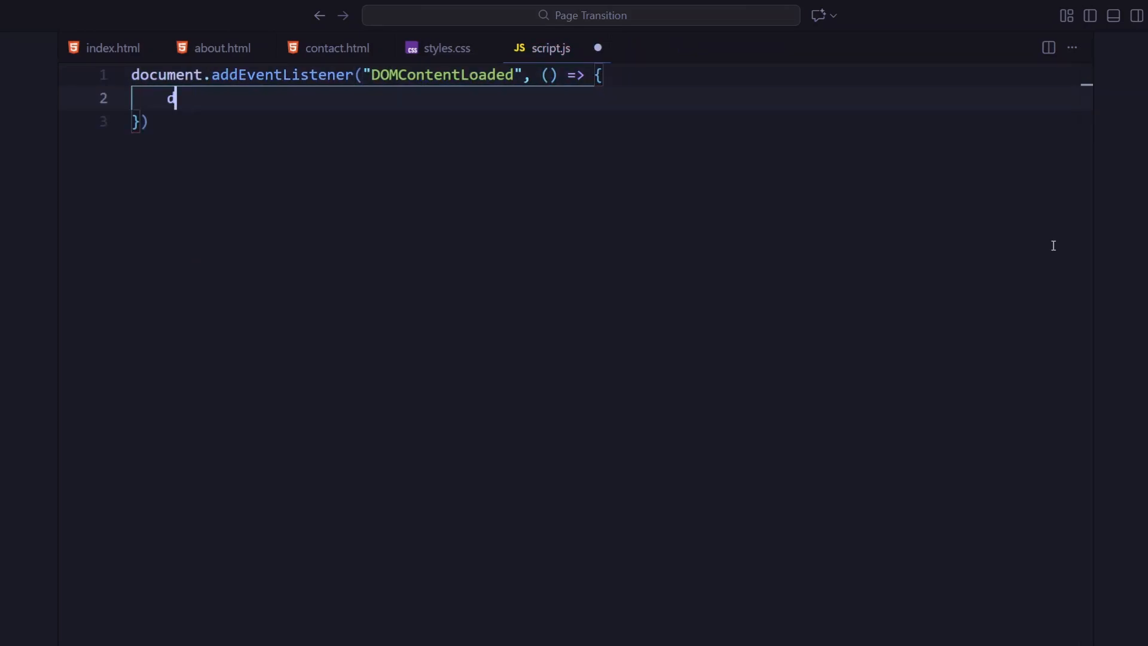
Step: Attach a click listener to every link via querySelectorAll("a").forEach that reads the link's href
{"action": "type", "text": "document.querySelectorAll"}
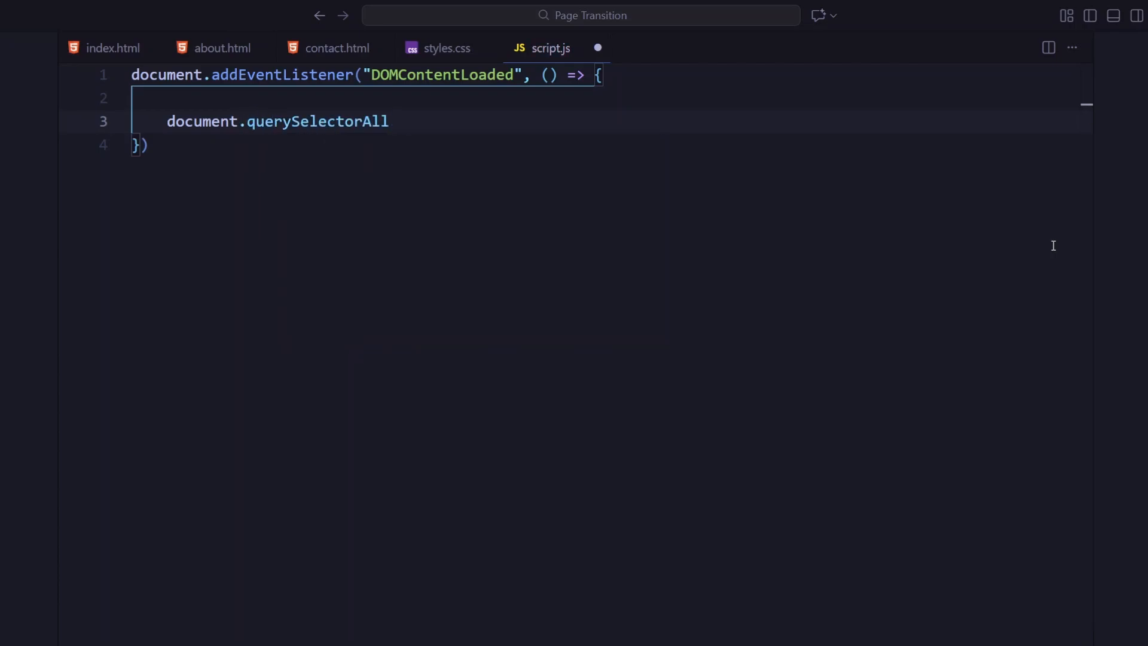
{"action": "type", "text": "(\"a\").forEach((link) => {"}
{"action": "type", "text": "link.addEventListener"}
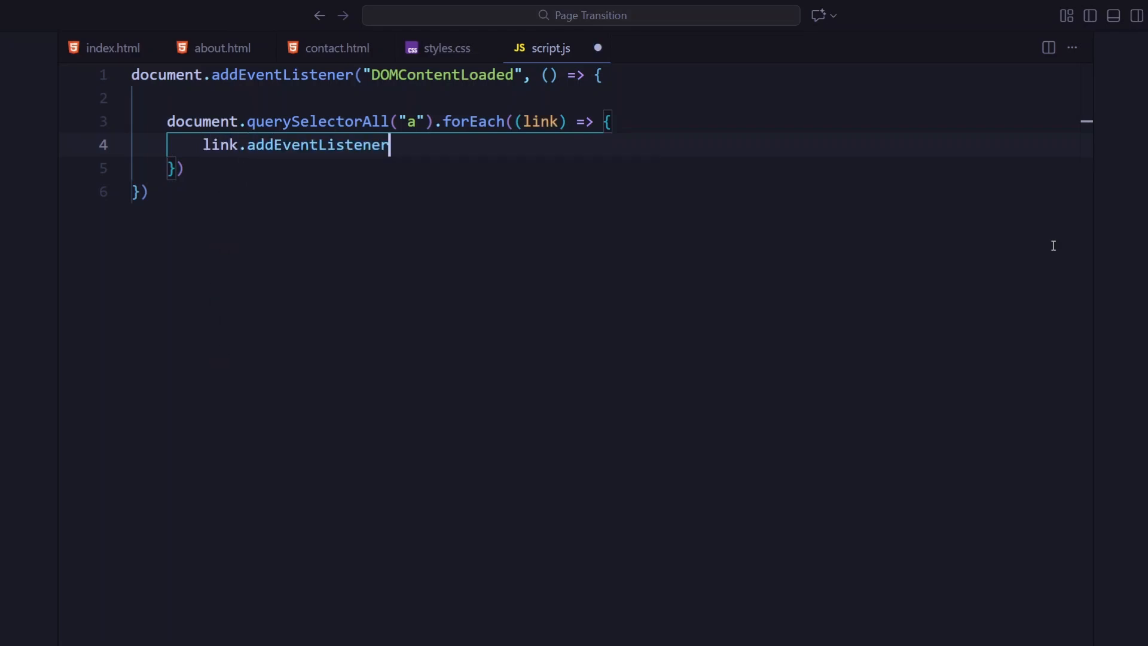
{"action": "type", "text": "(\"click\", (e)"}
{"action": "type", "text": "const href ="}
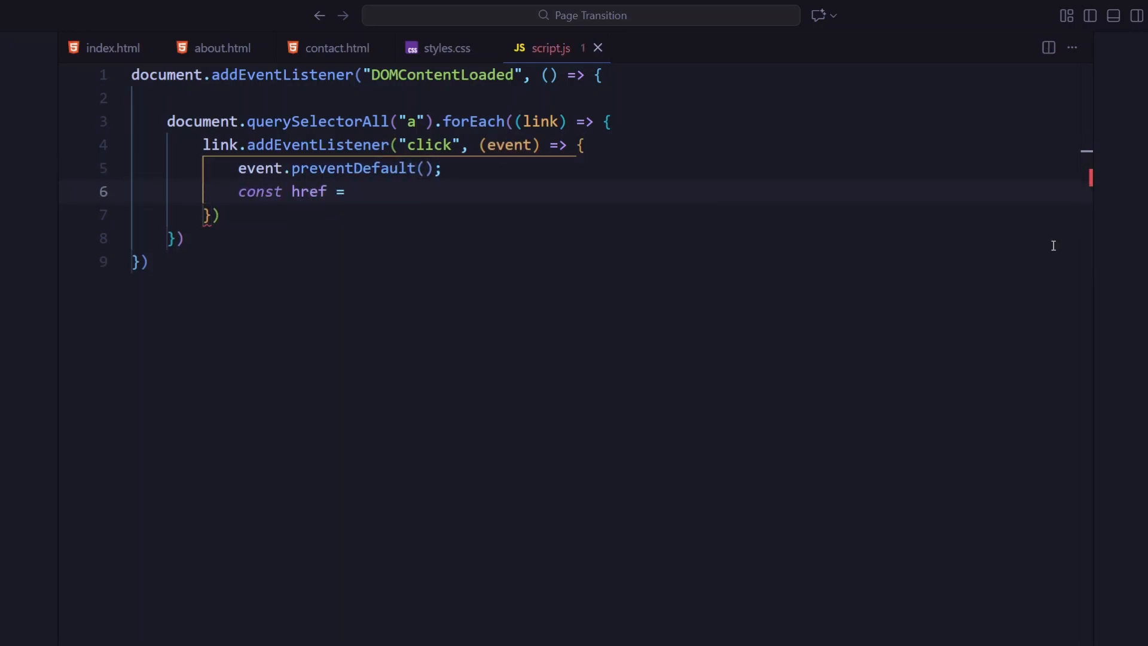
{"action": "type", "text": "link.getAttribute(\"href\");"}
{"action": "type", "text": "if("}
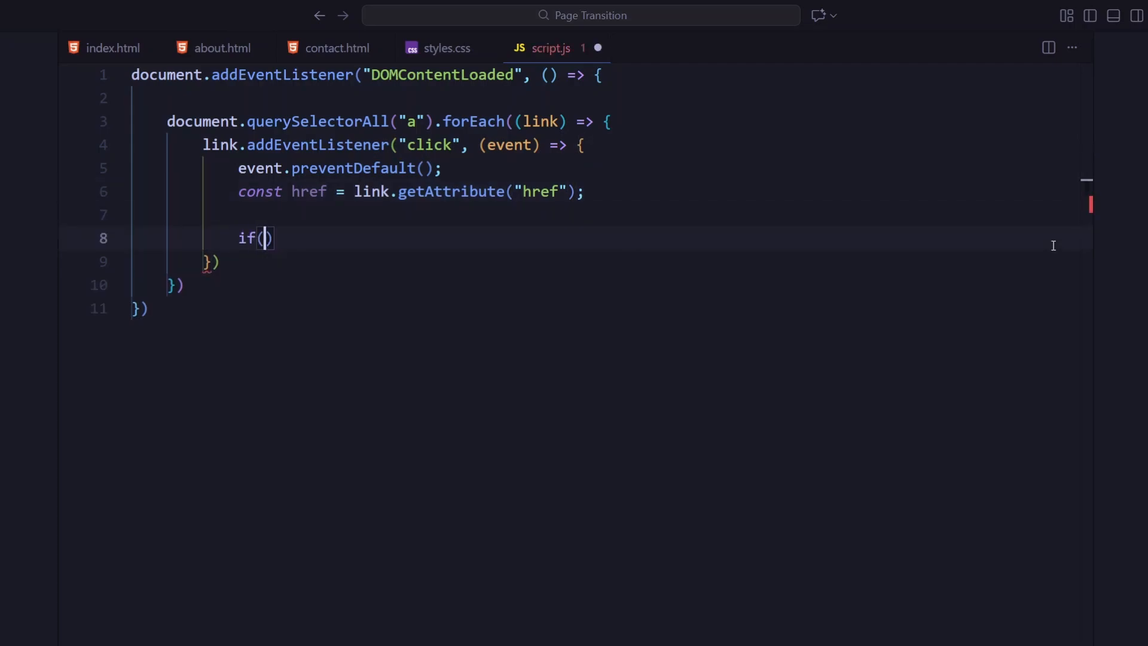
Step: Check the href is a real internal link, then run animateTransition().then to set window.location.href
{"action": "type", "text": "href && !href.startsWith(\"#"}
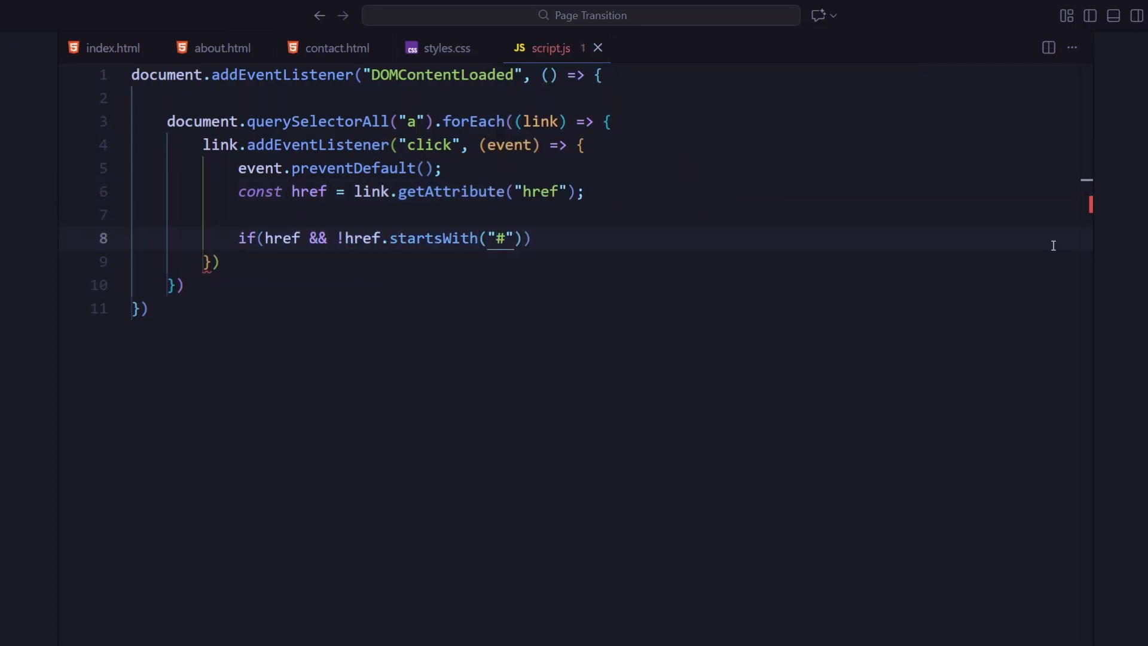
{"action": "type", "text": "&& href !=="}
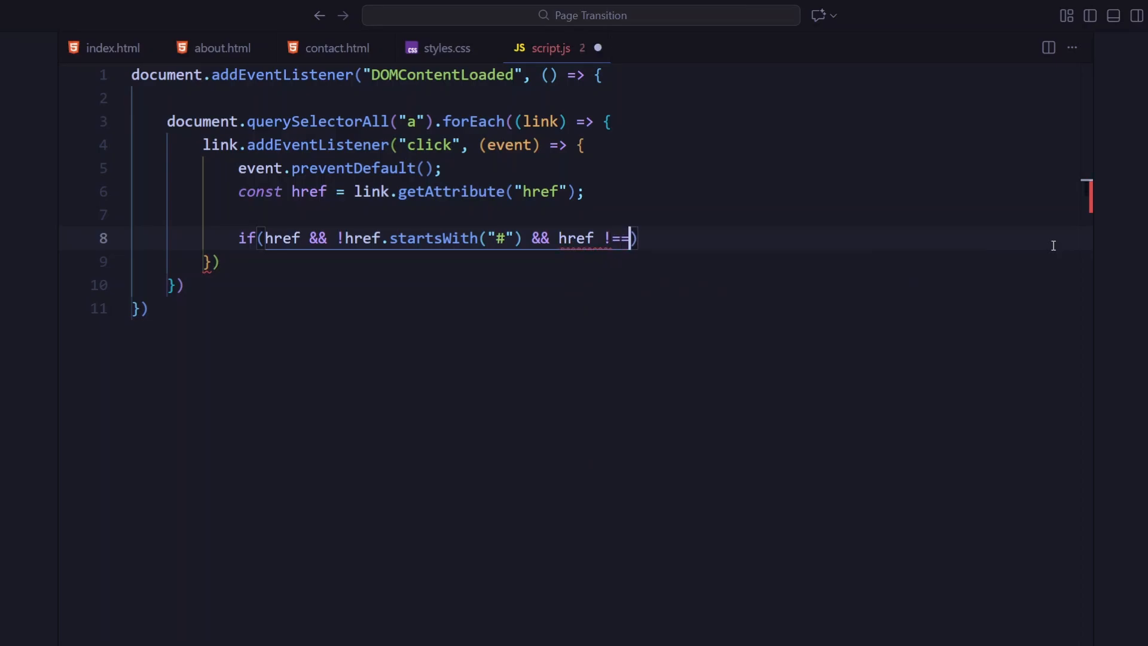
{"action": "type", "text": "window.location.pathname"}
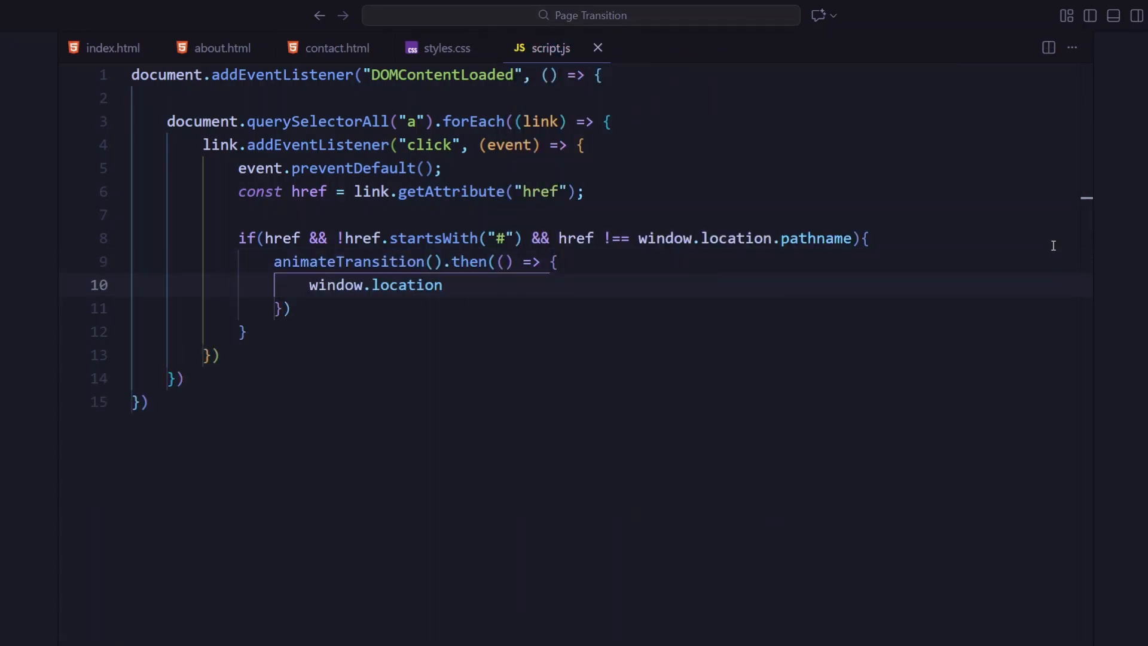
{"action": "type", "text": ".href = href;"}
{"action": "type", "text": "gsap"}
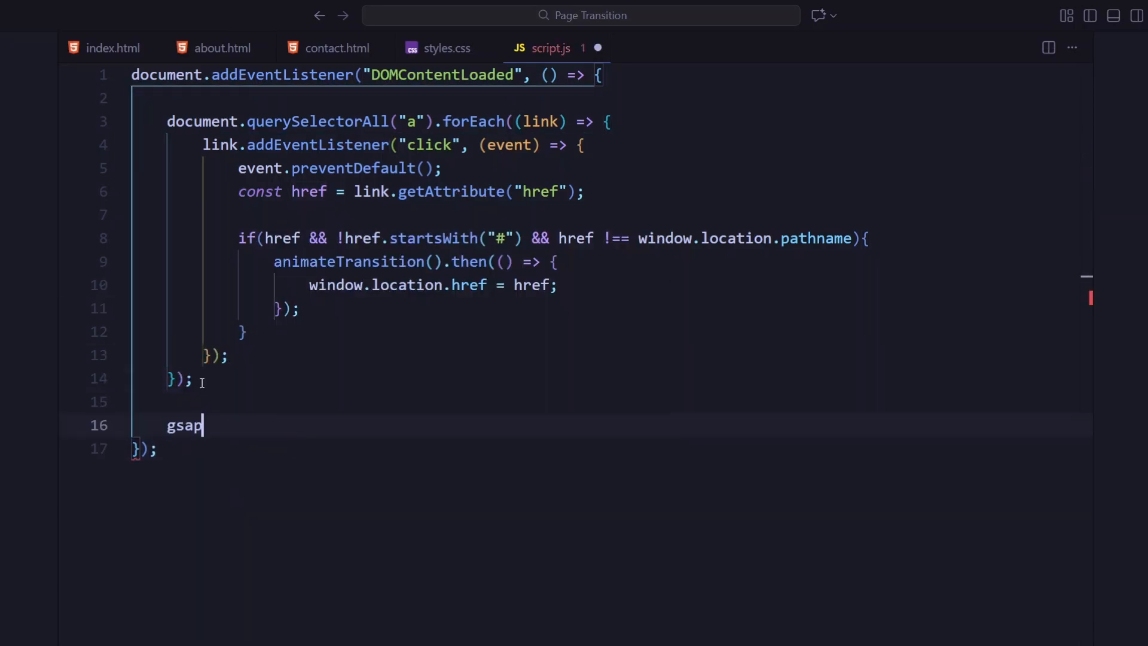
Step: Set .block visible at scaleY 1 on load, then hide the blocks after revealTransition resolves
{"action": "type", "text": ".set(\".block\", )"}
{"action": "type", "text": "visibility: \"visible\","}
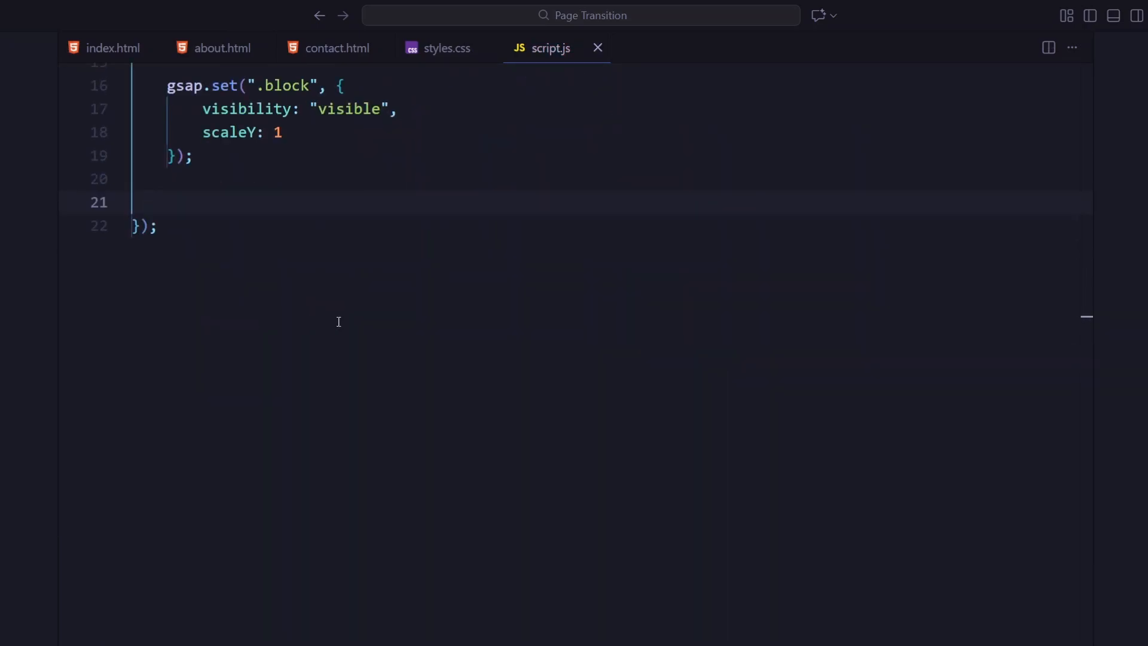
{"action": "type", "text": "revealTransition"}
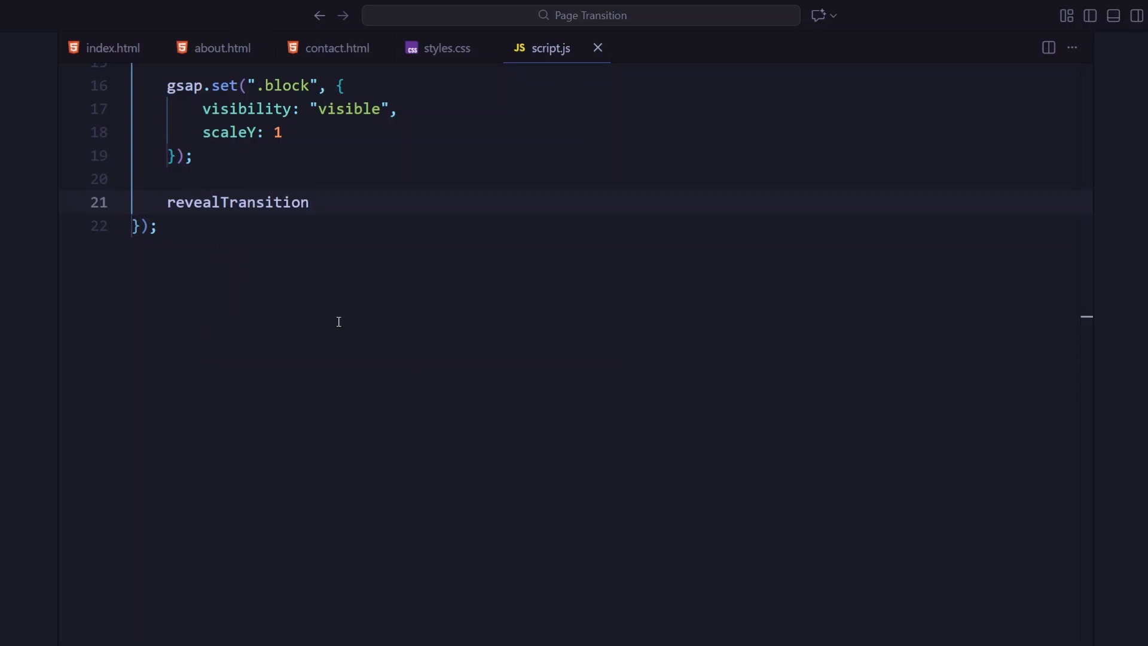
{"action": "type", "text": "().then("}
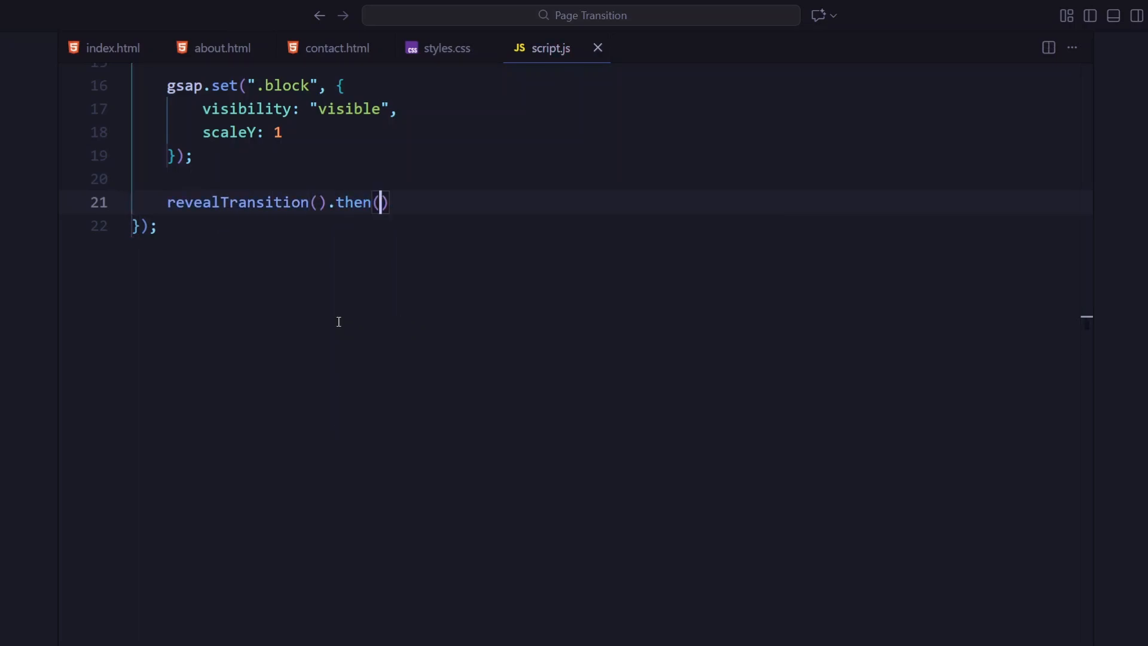
{"action": "type", "text": "() => {\\n    gsap.s"}
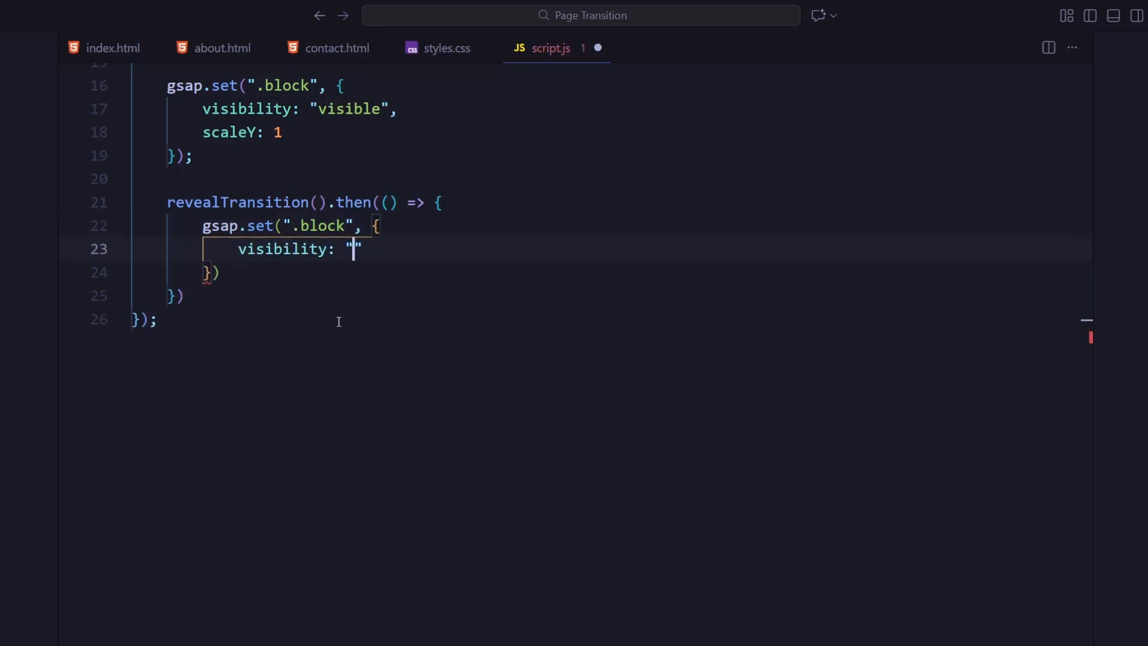
{"action": "type", "text": "hidden"}
{"action": "left_click", "coordinate": [609, 295]}
{"action": "type", "text": ";"}
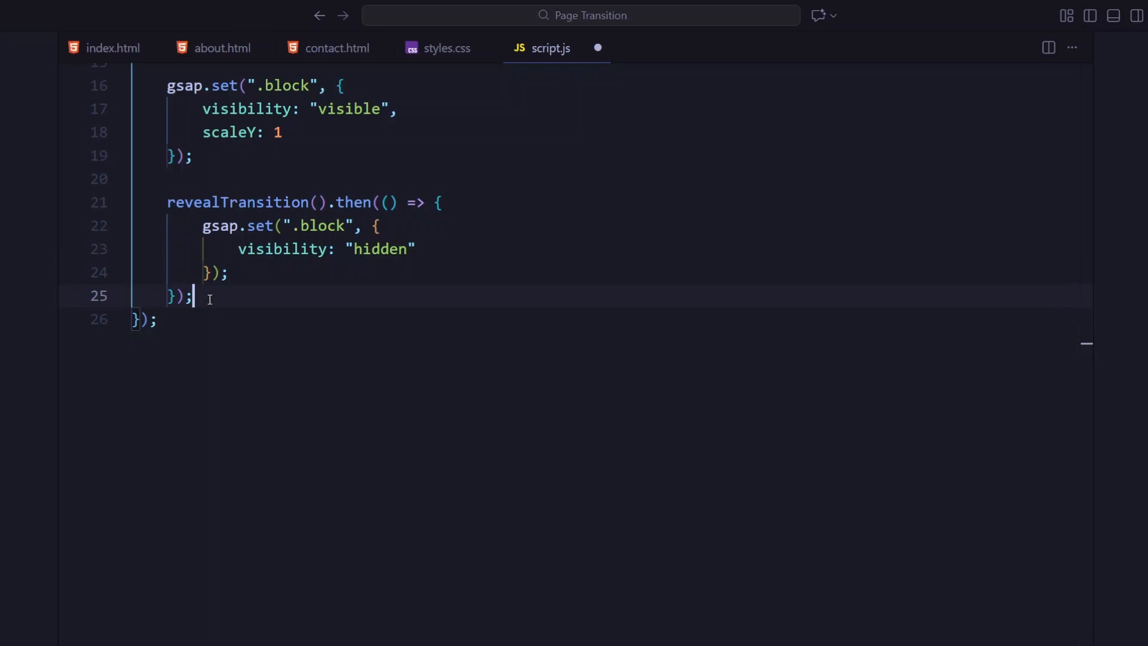
{"action": "type", "text": "function"}
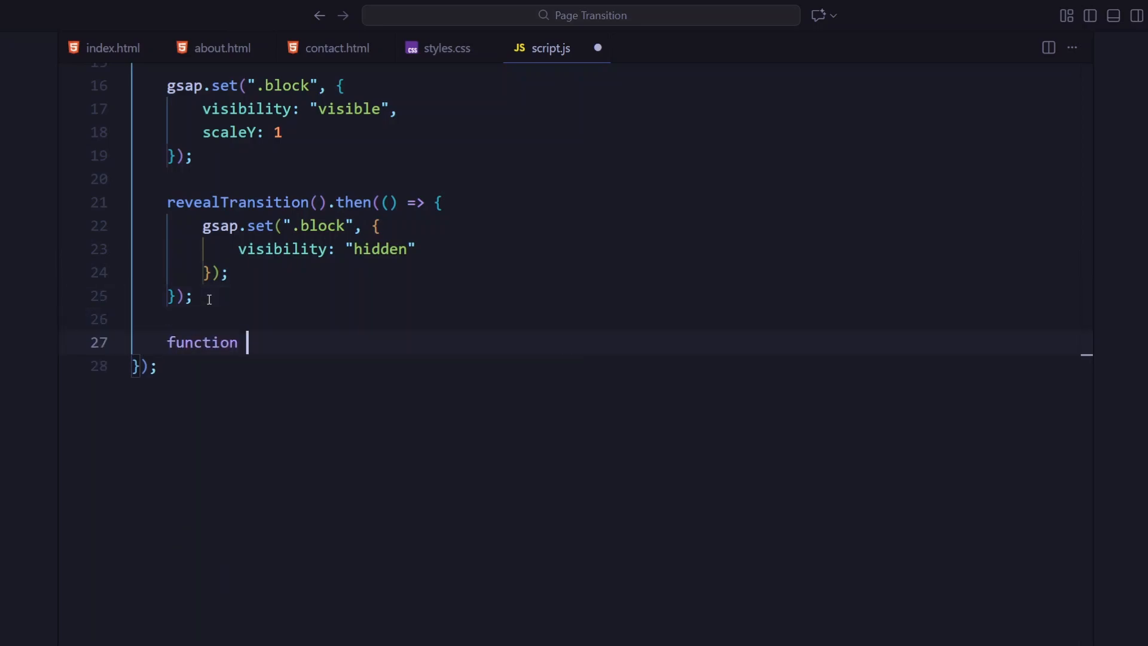
Step: Write revealTransition returning a Promise with gsap.to(".block") tweening scaleY 0 over duration 1
{"action": "type", "text": "revealTransition(){"}
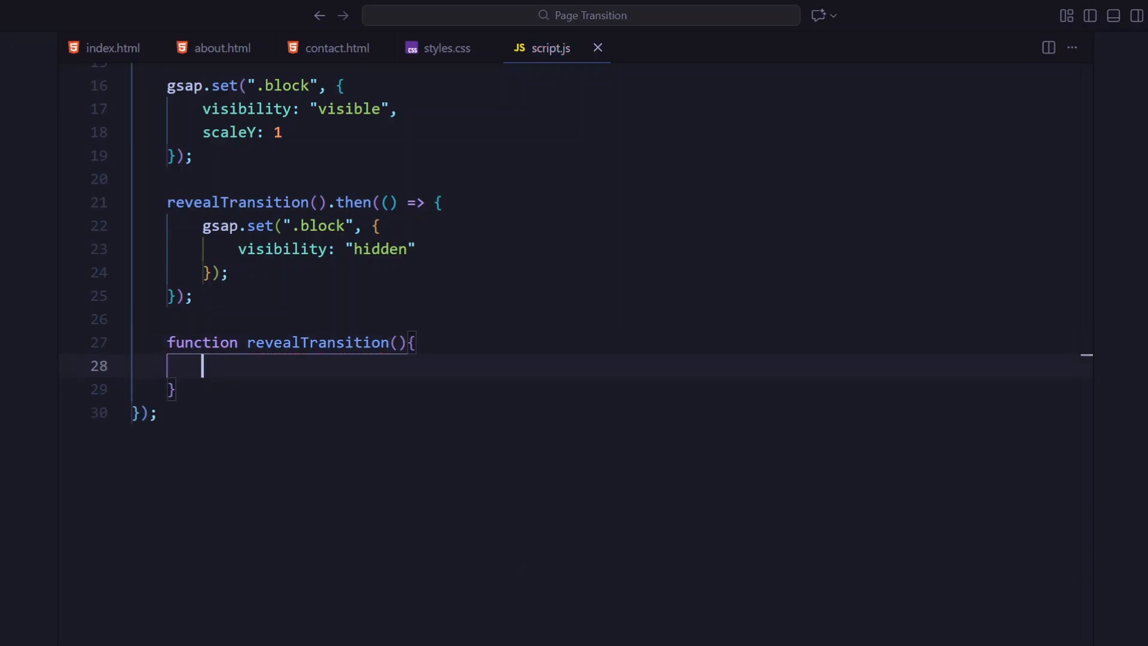
{"action": "type", "text": "return new Promise((resolve) =>"}
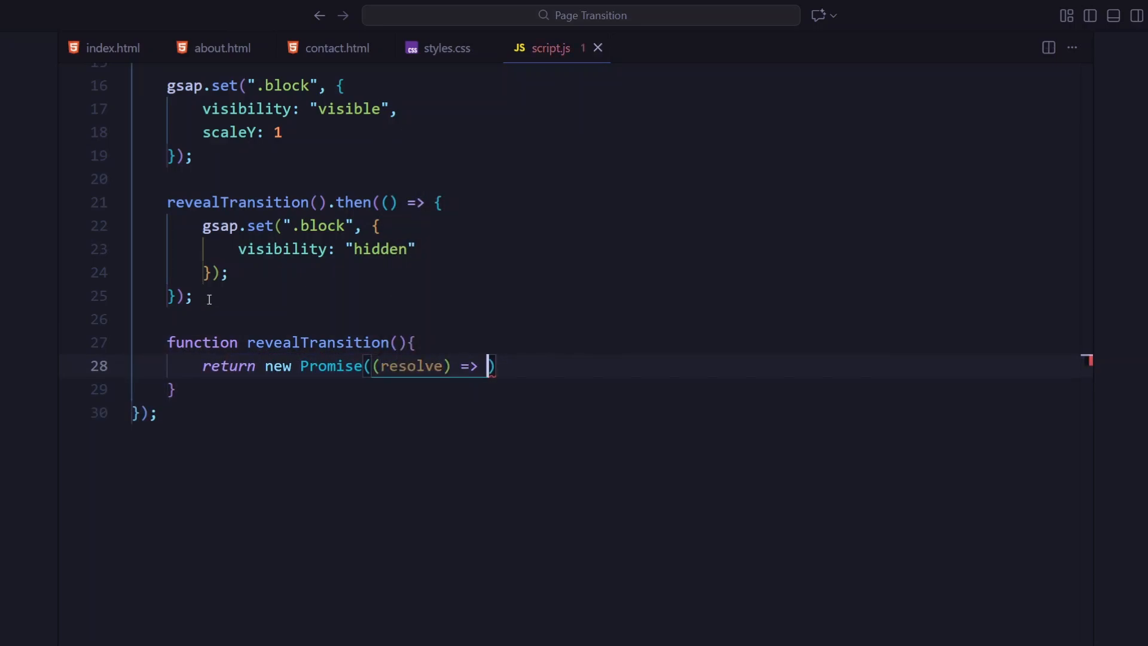
{"action": "type", "text": "gsap.to(\".block\", {"}
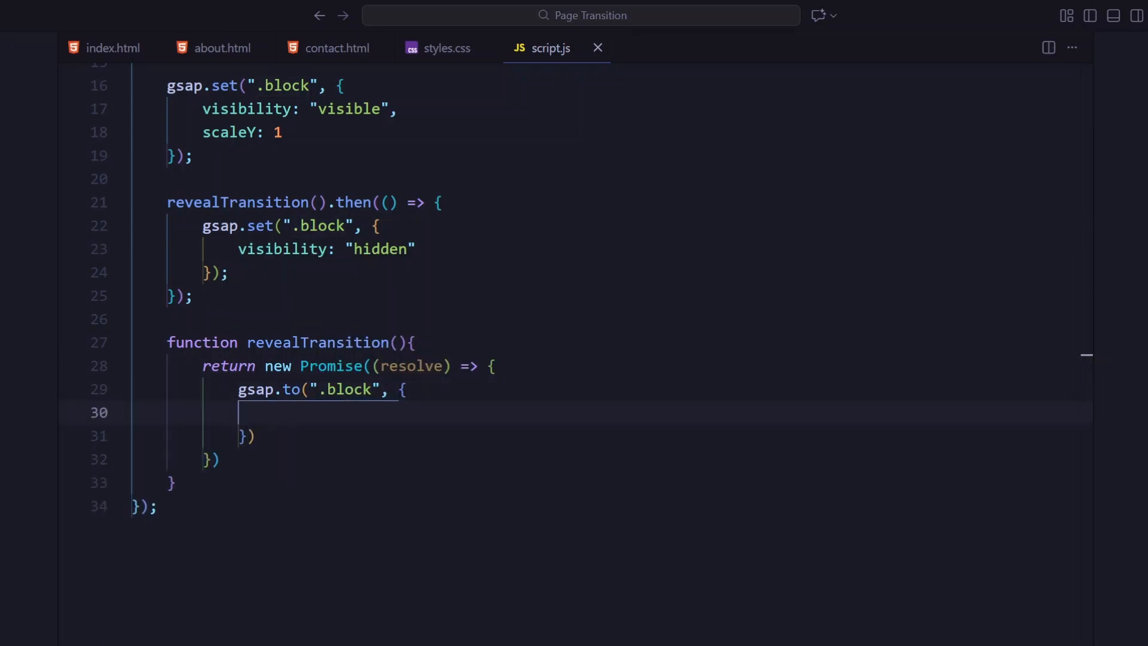
{"action": "type", "text": "duration: 1,"}
{"action": "type", "text": "each: 0.1"}
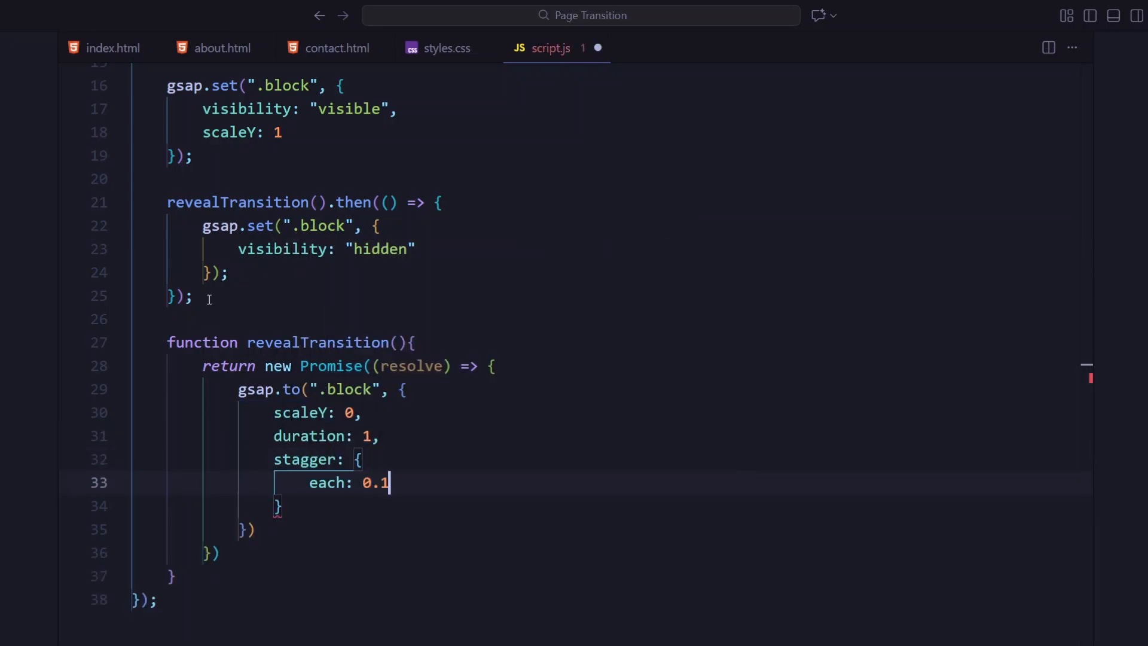
Step: Add the 0.1 stagger across a [2,5] grid on the x axis, power4.inOut easing and onComplete resolve
{"action": "key", "text": "Enter"}
{"action": "type", "text": "ease: \""}
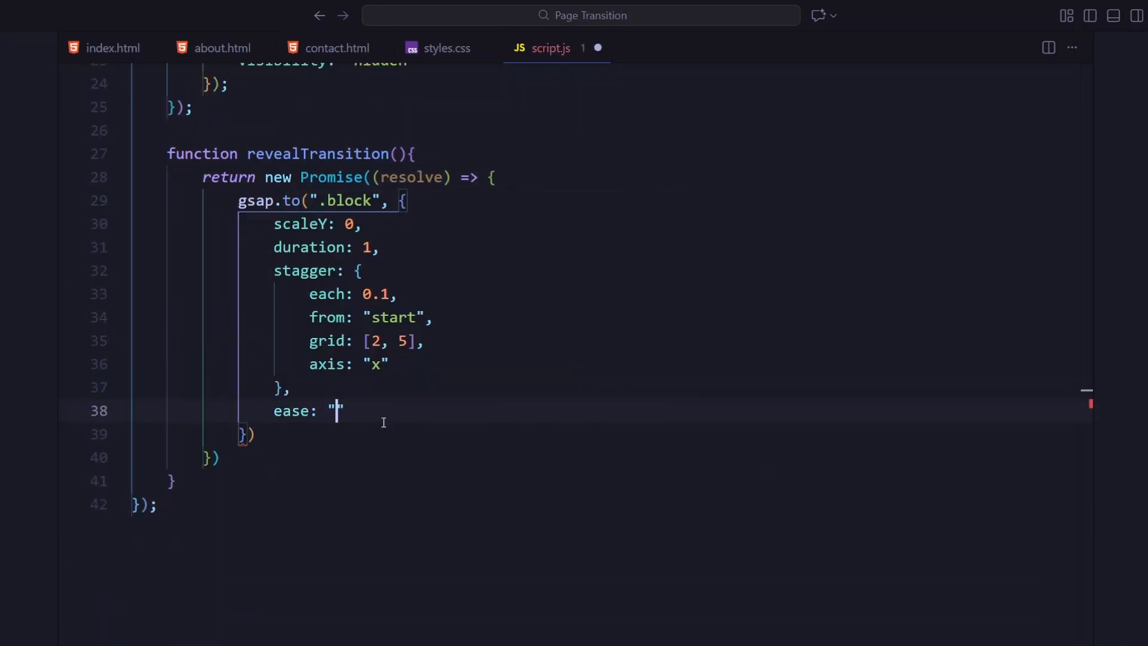
{"action": "type", "text": "power4.inOut"}
{"action": "type", "text": "onComplete: resolve"}
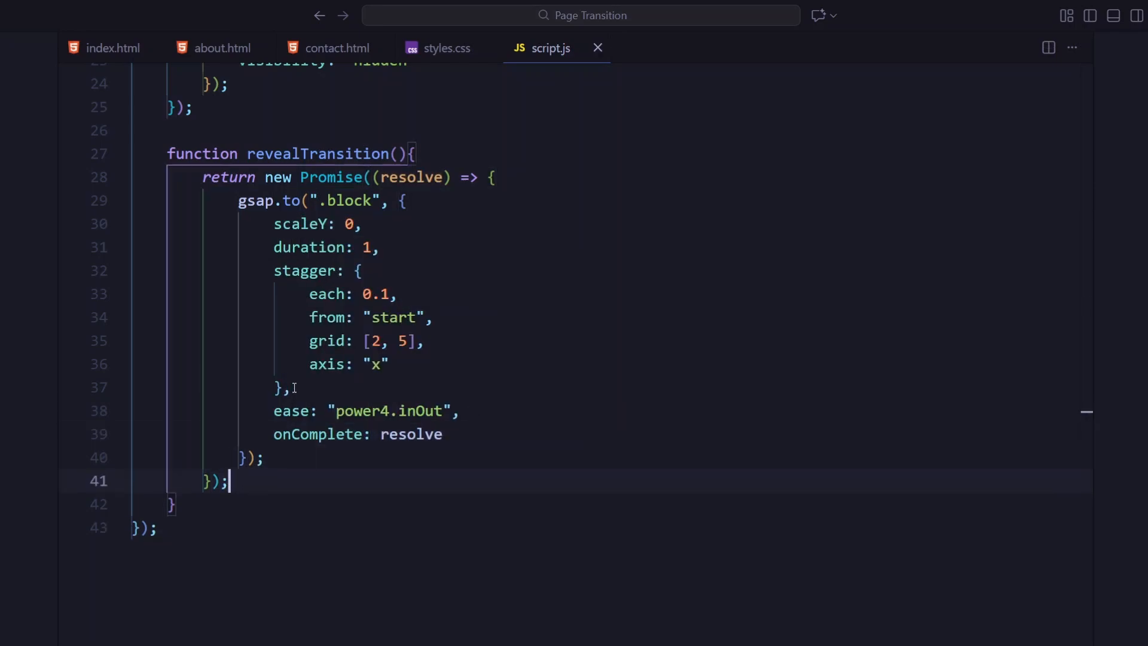
{"action": "type", "text": "function animateTransition(){"}
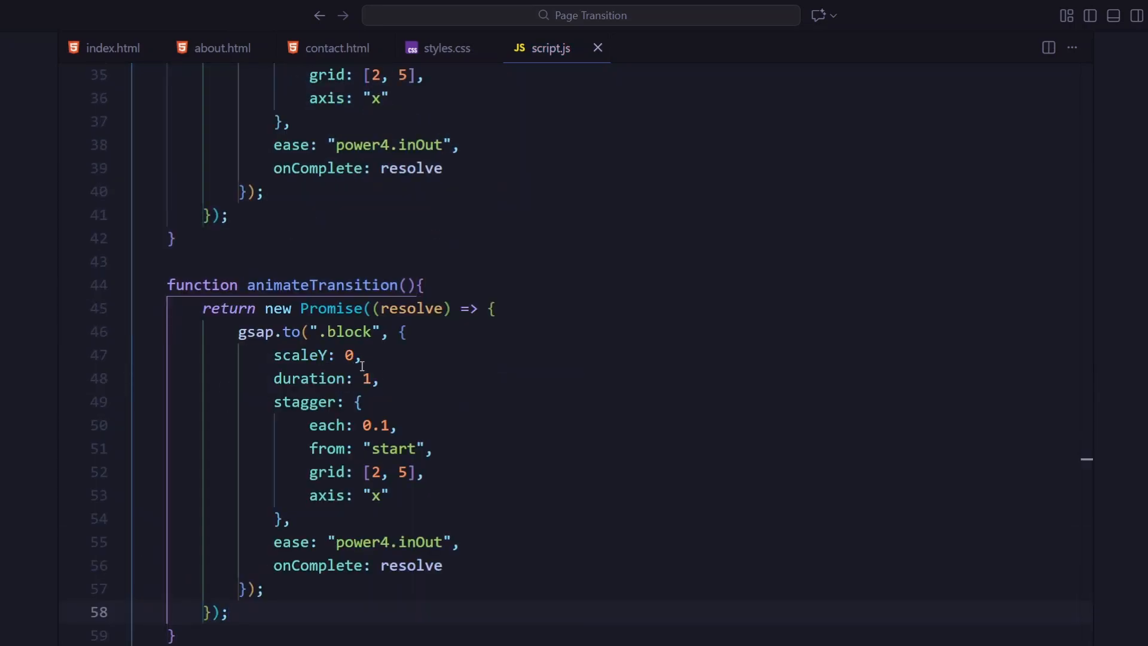
Step: In animateTransition, set the blocks visible at scaleY 0 before tweening them to scaleY 1
{"action": "scroll", "scroll_direction": "up", "scroll_amount": 3}
{"action": "type", "text": "scaleY:"}
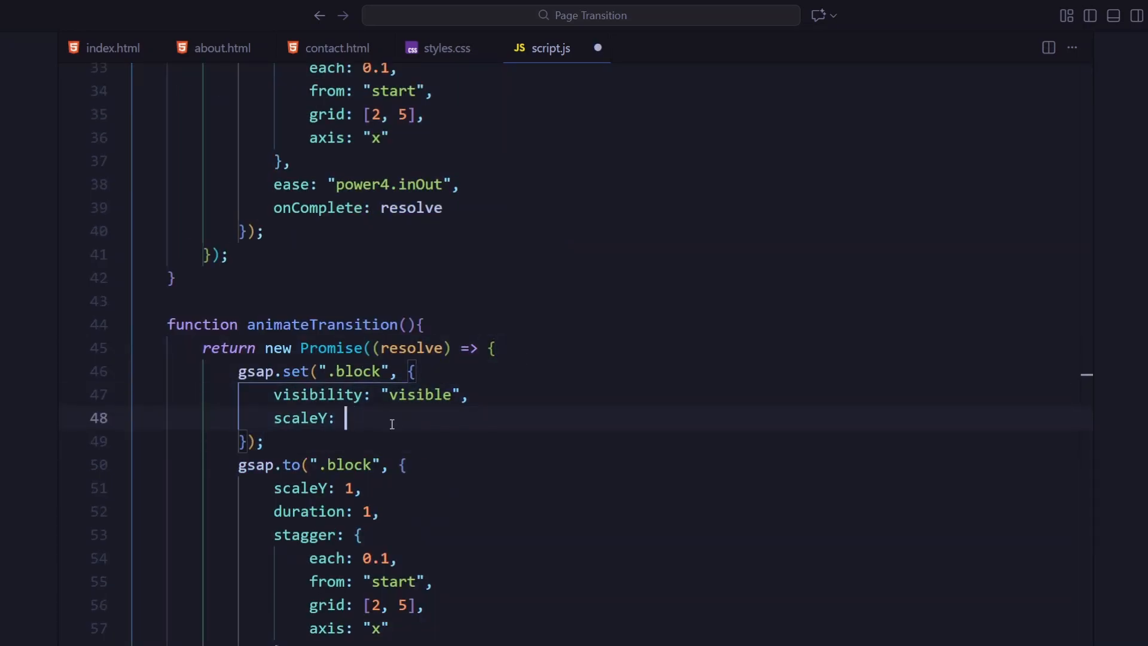
{"action": "type", "text": "0"}
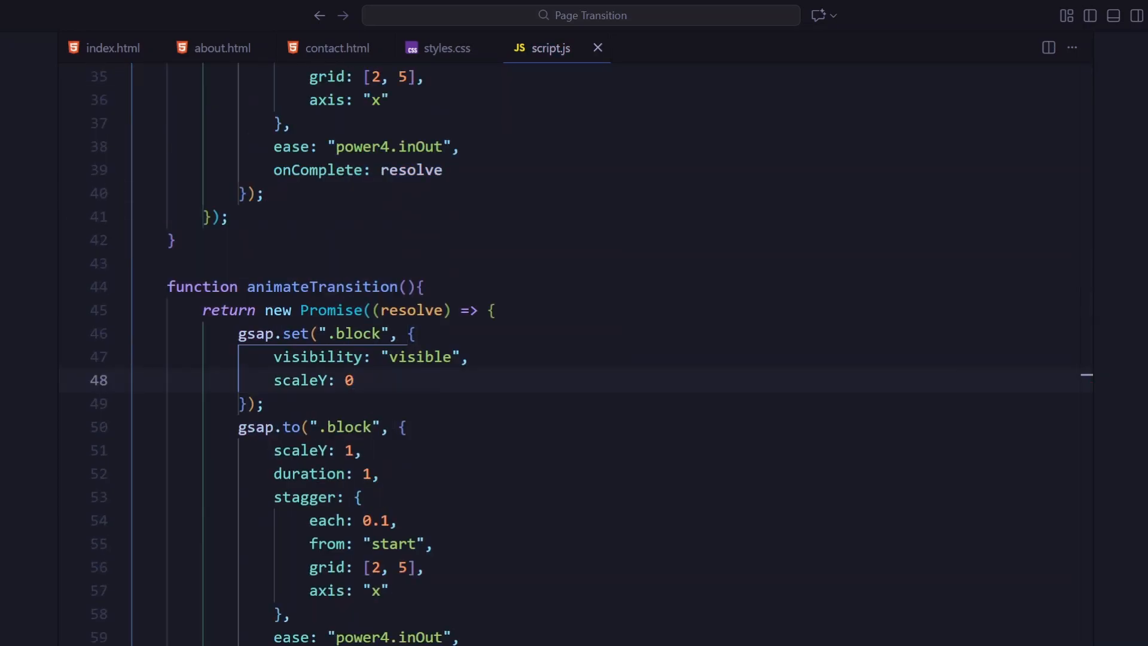